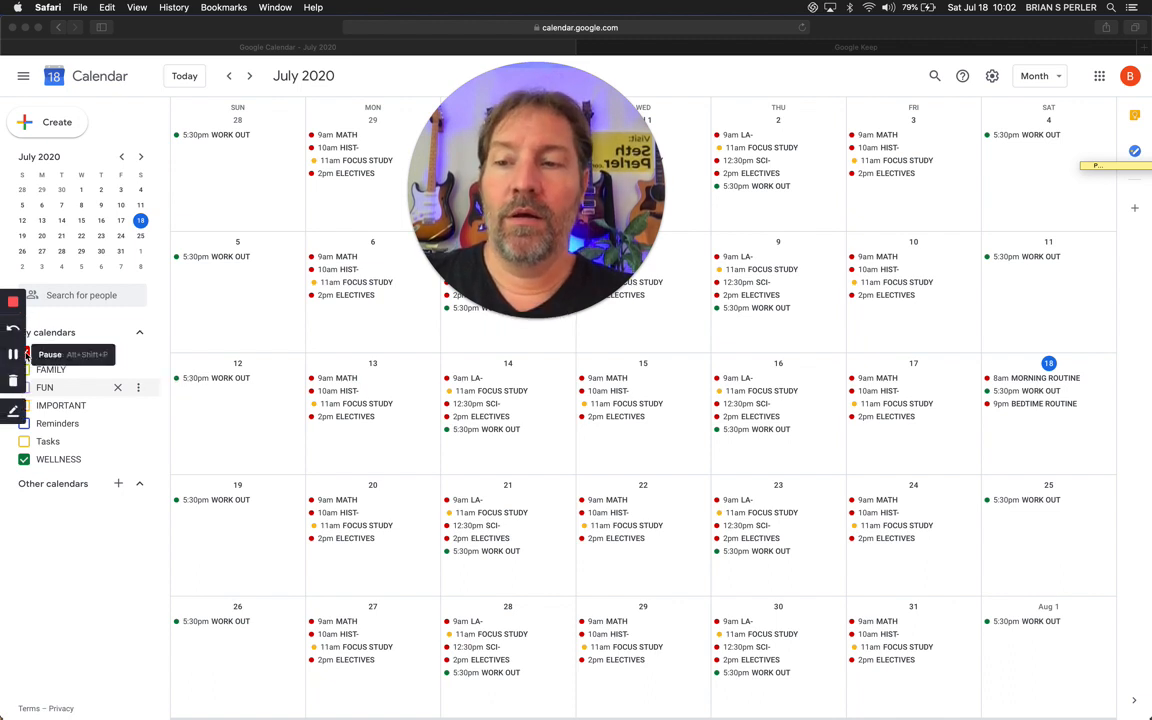
# Hide all My calendars, toggle the side panel, and show only WELLNESS with its 5:30pm WORK OUT events
pyautogui.click(24, 352)
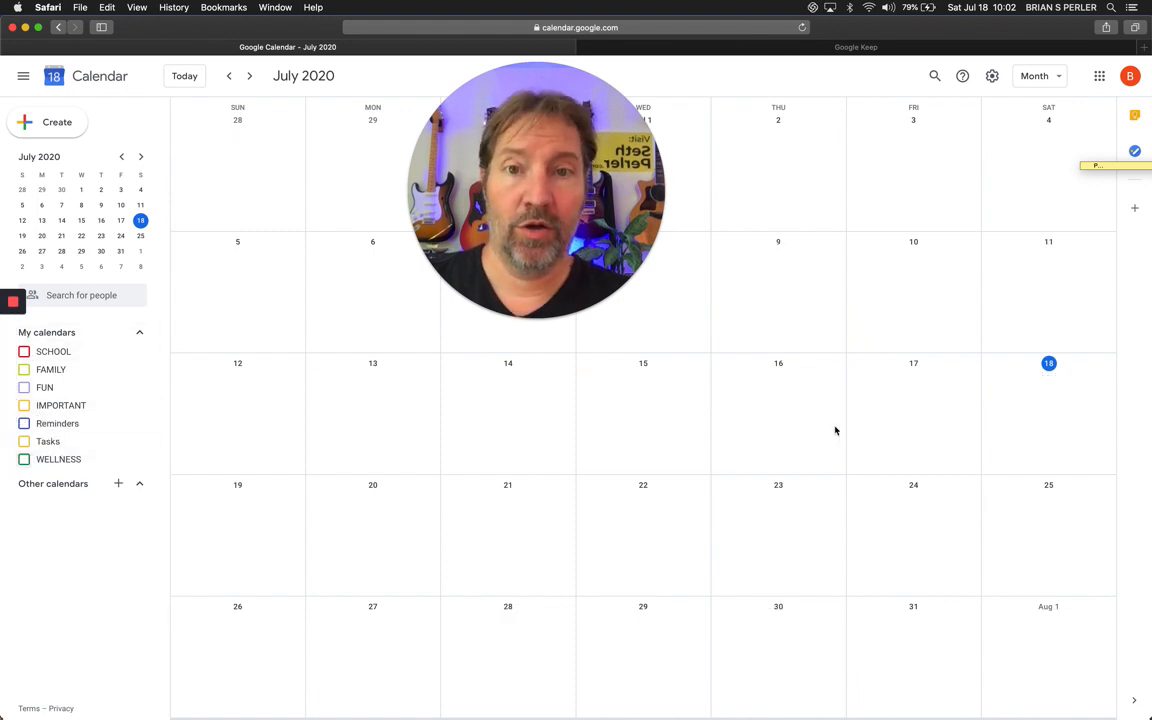
pyautogui.click(24, 76)
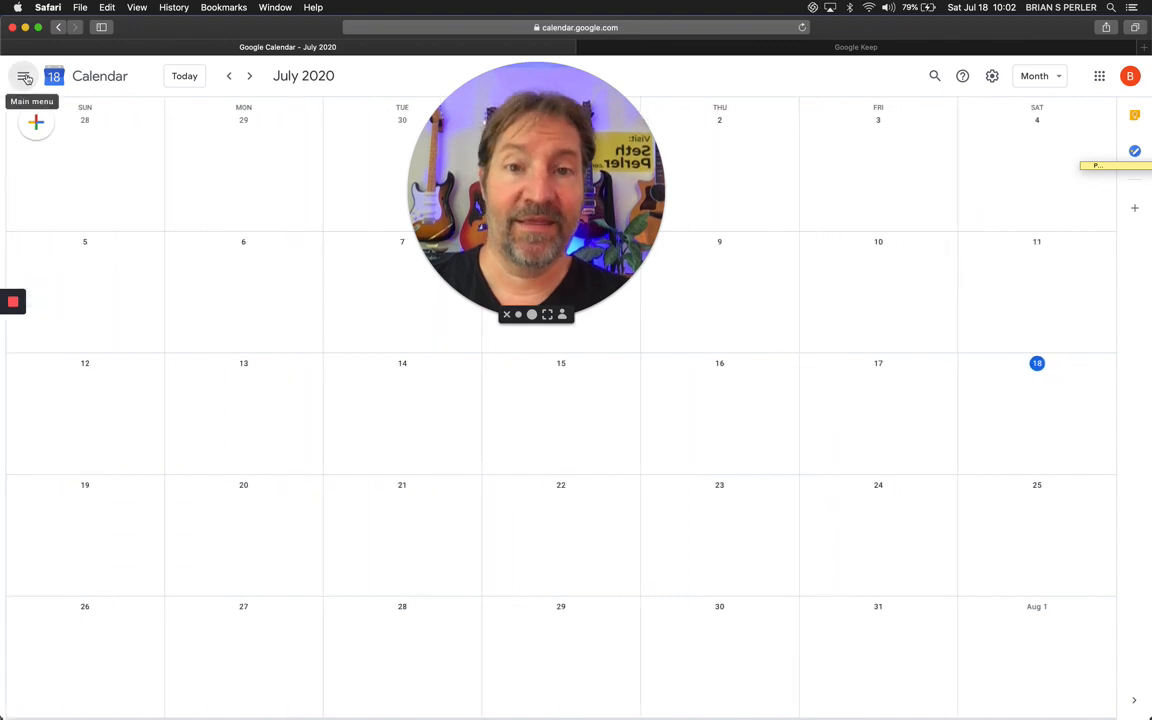
pyautogui.moveTo(348, 306)
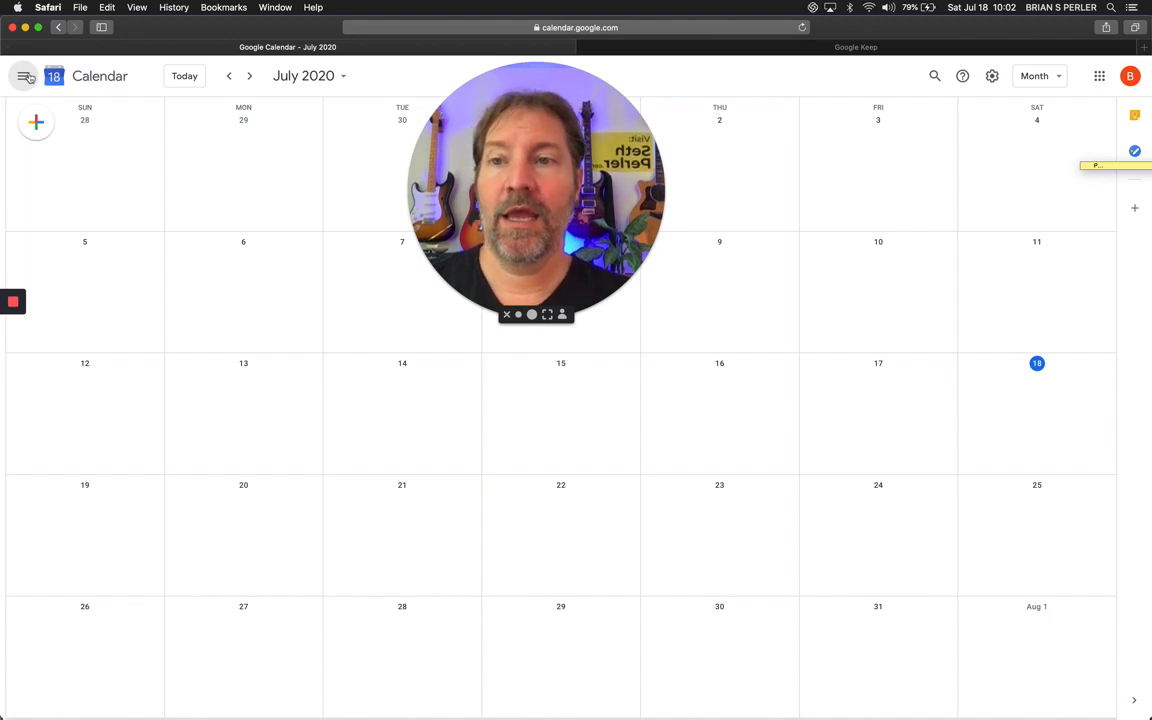
pyautogui.click(24, 76)
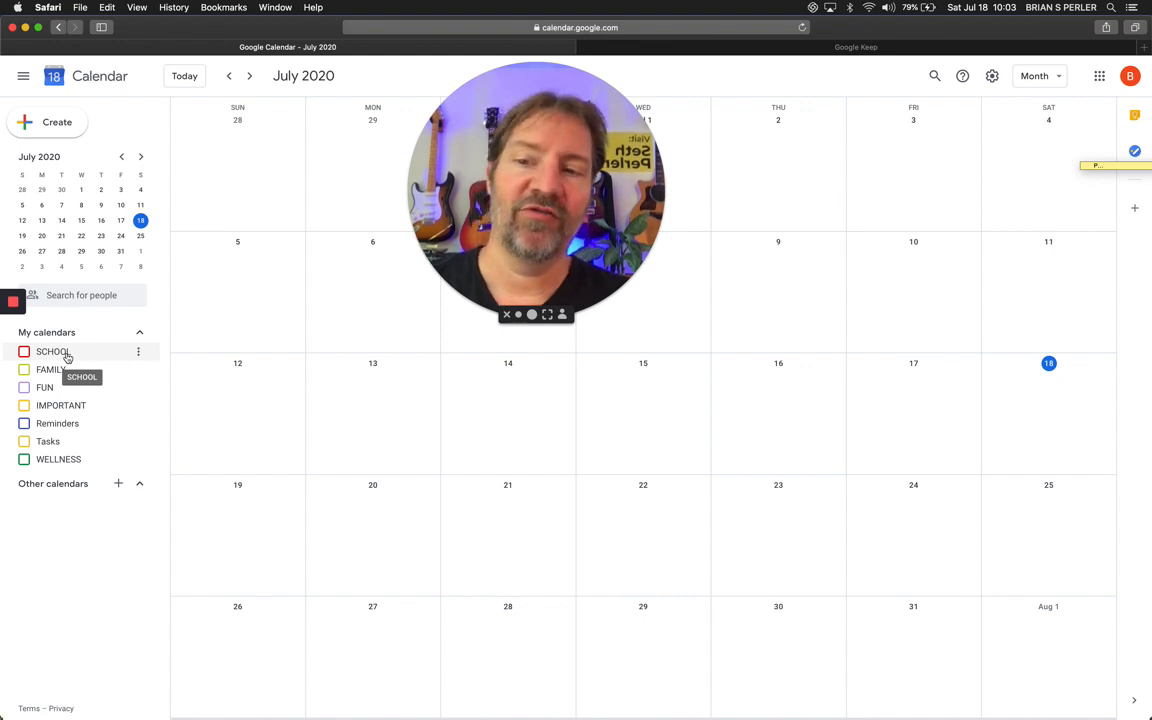
pyautogui.moveTo(50, 368)
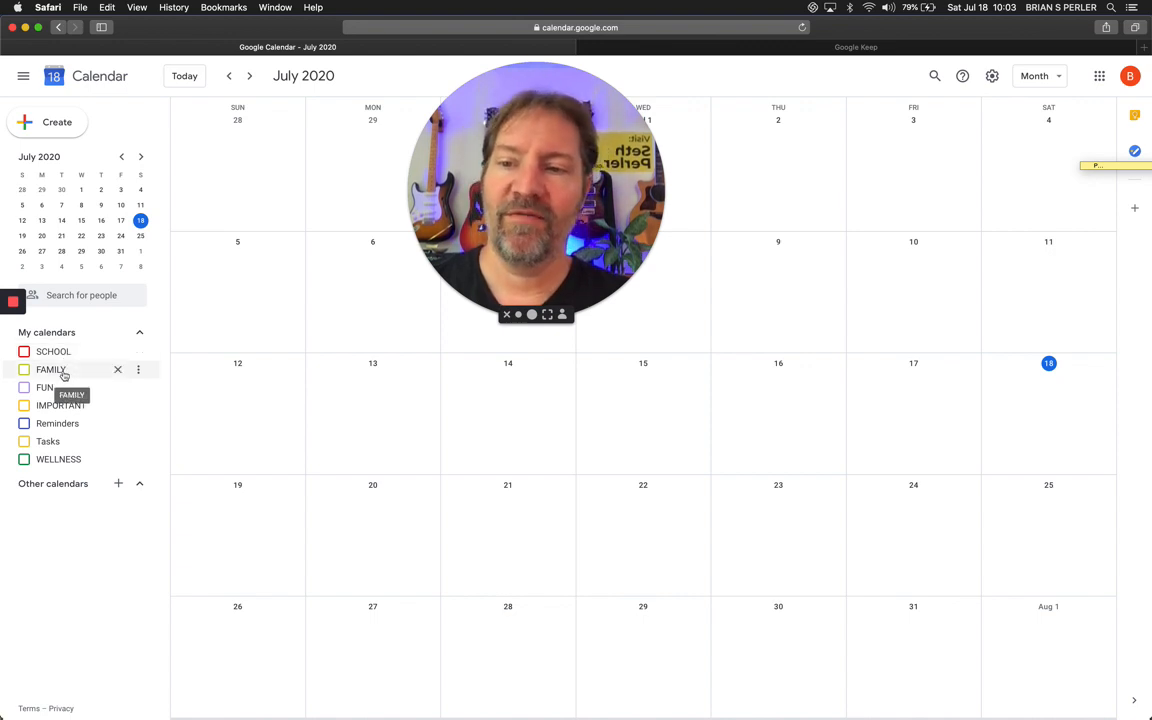
pyautogui.moveTo(60, 404)
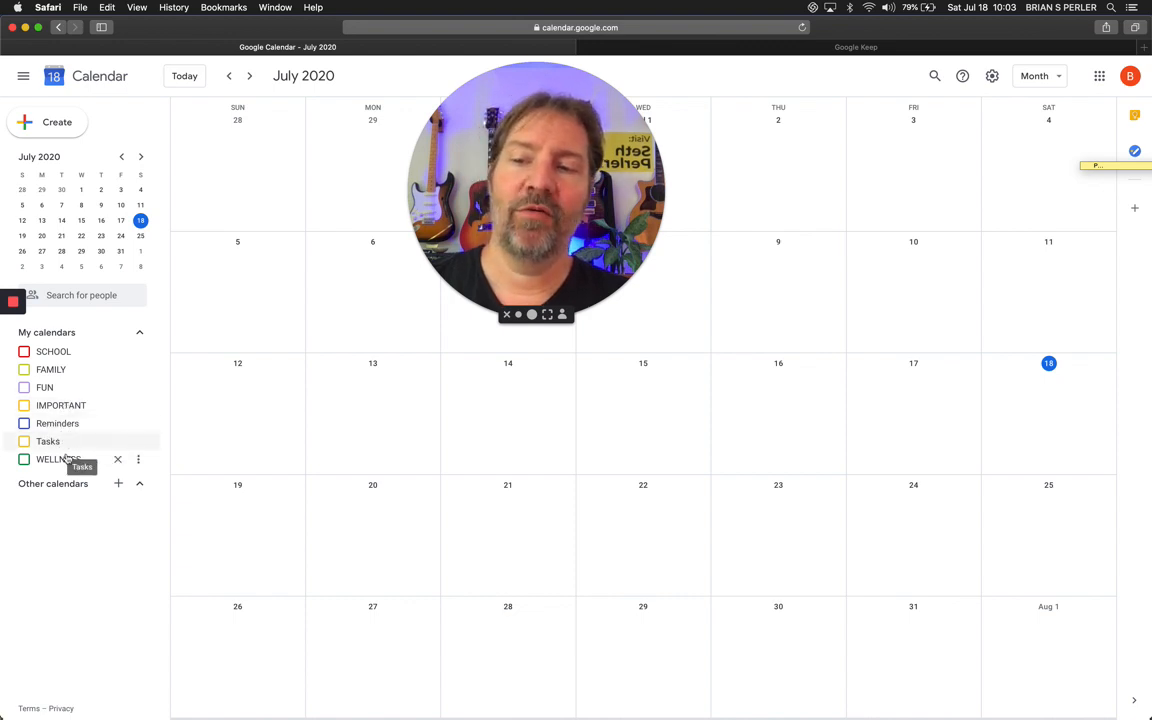
pyautogui.moveTo(52, 352)
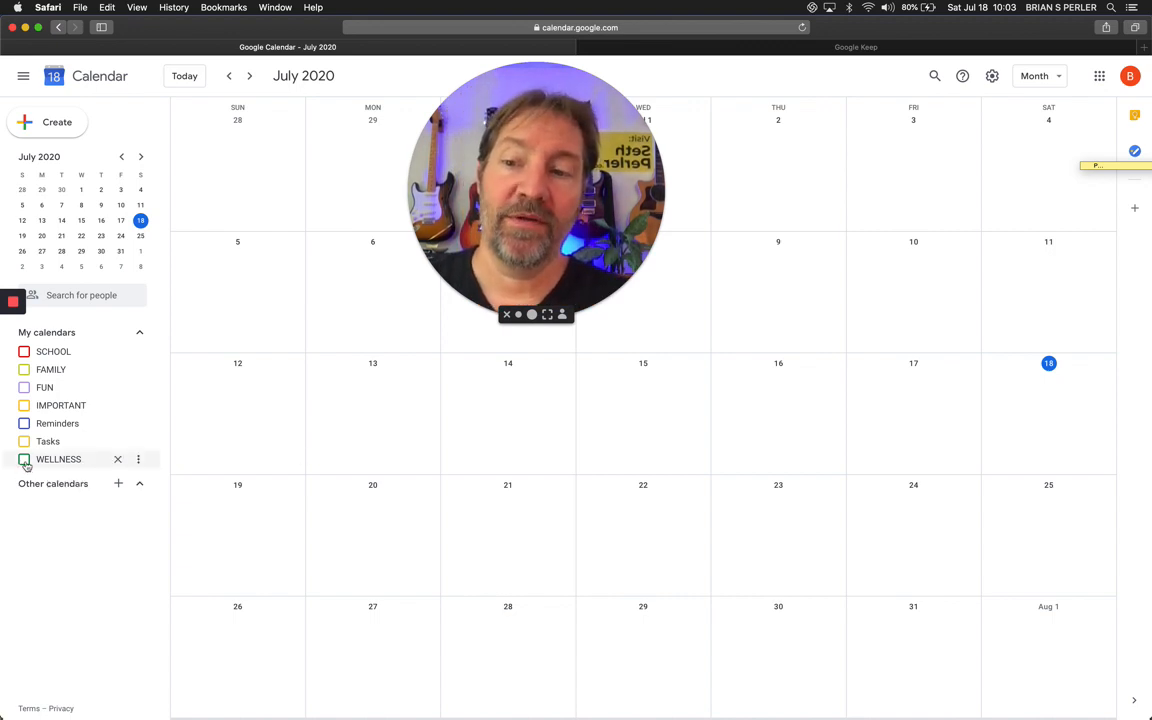
pyautogui.click(24, 458)
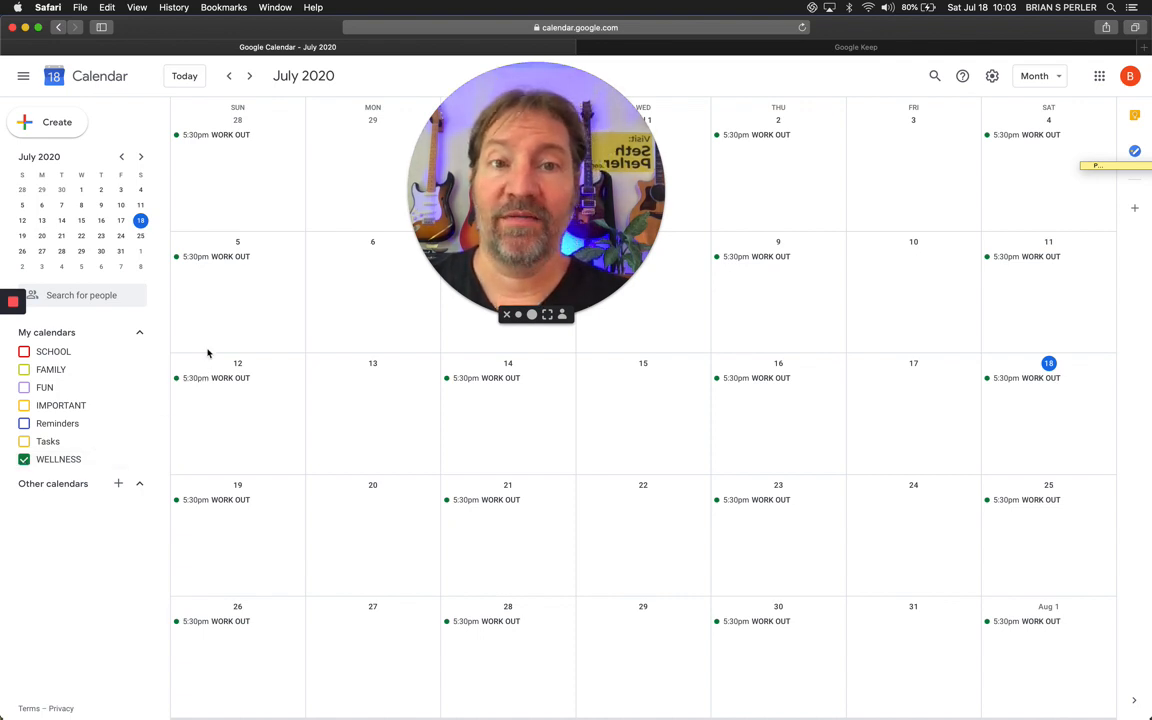
pyautogui.moveTo(528, 434)
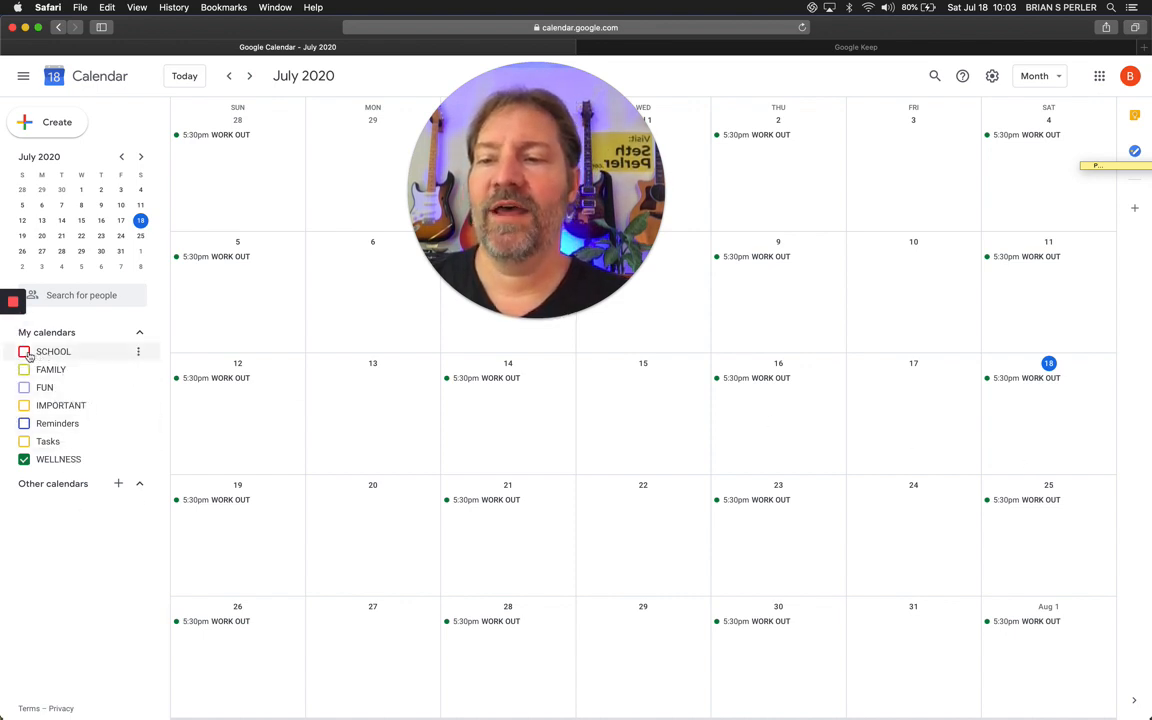
# Show the SCHOOL calendar so weekday classes appear alongside the workouts
pyautogui.click(24, 352)
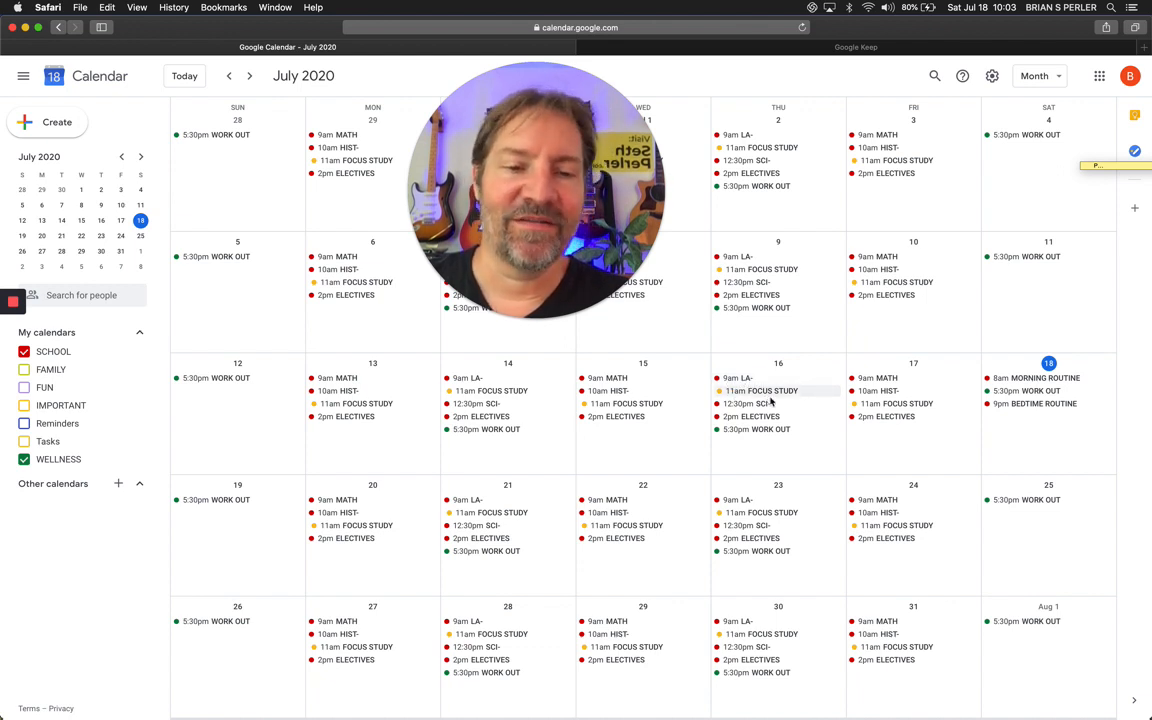
pyautogui.moveTo(750, 364)
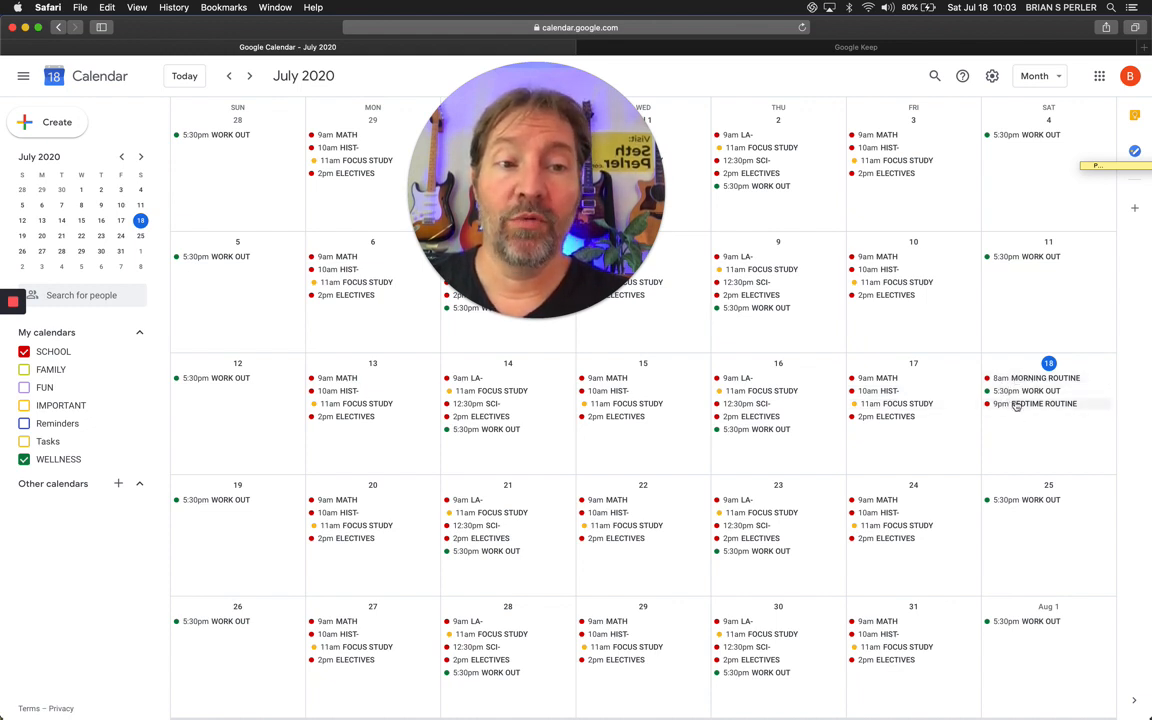
pyautogui.moveTo(1008, 432)
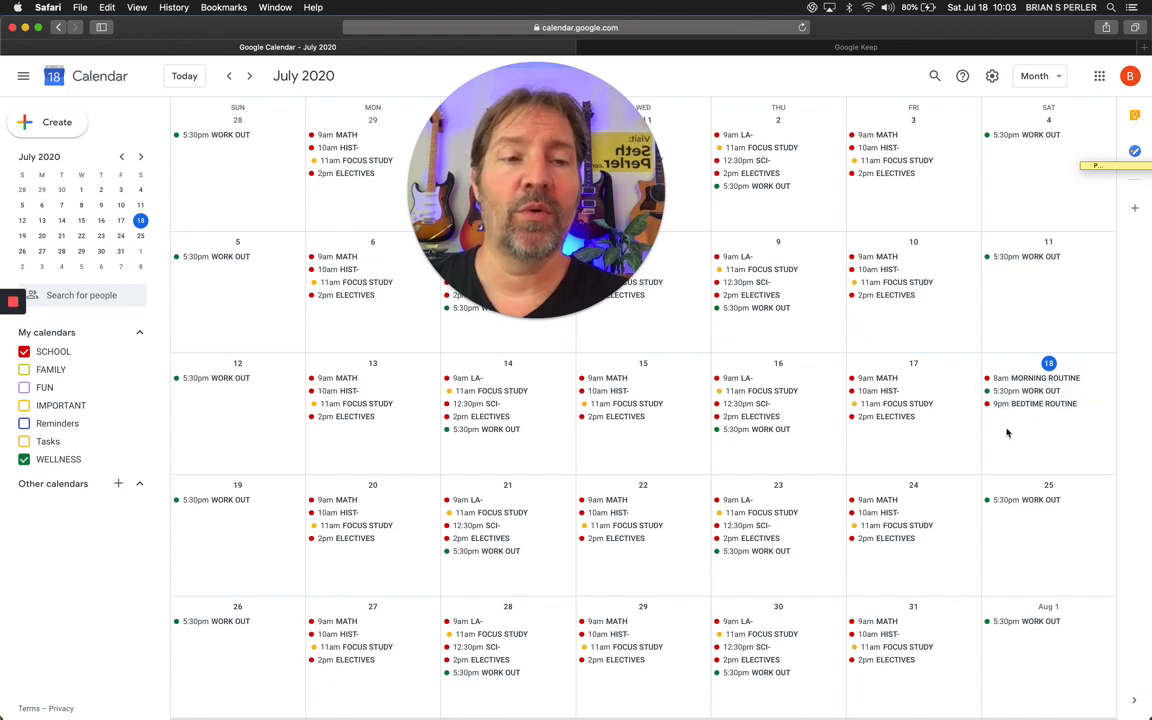
pyautogui.moveTo(1008, 434)
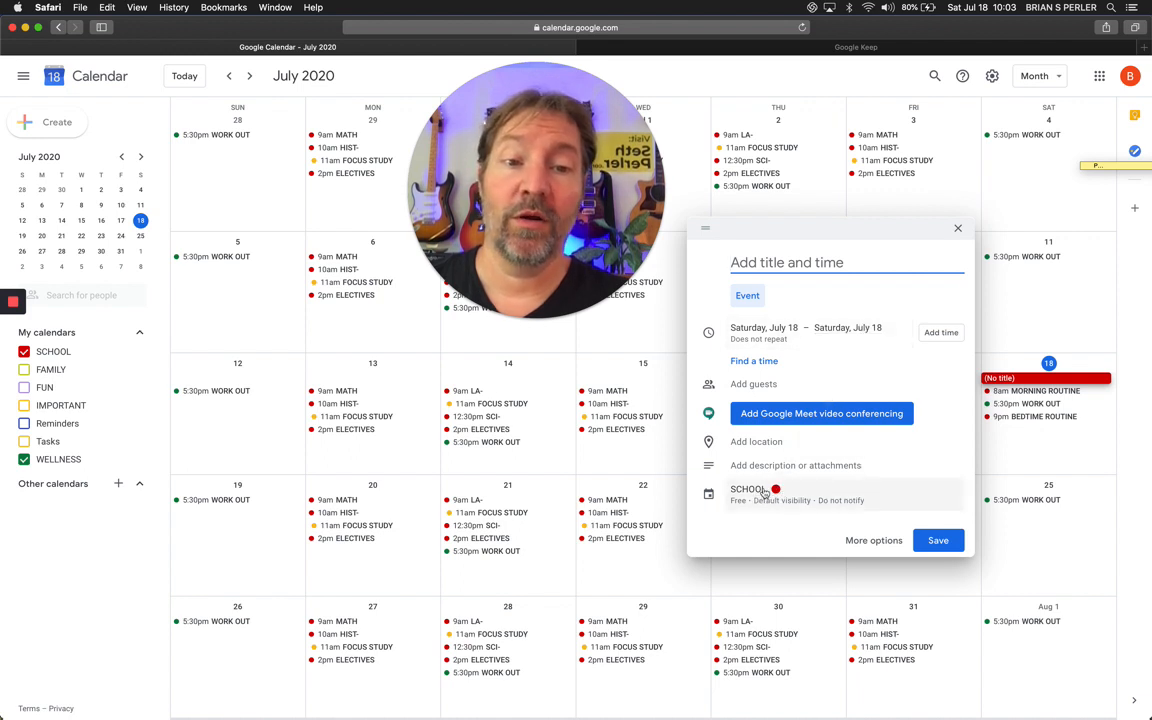
# Draft a new WELLNESS event titled MORNING and start its description
pyautogui.click(748, 488)
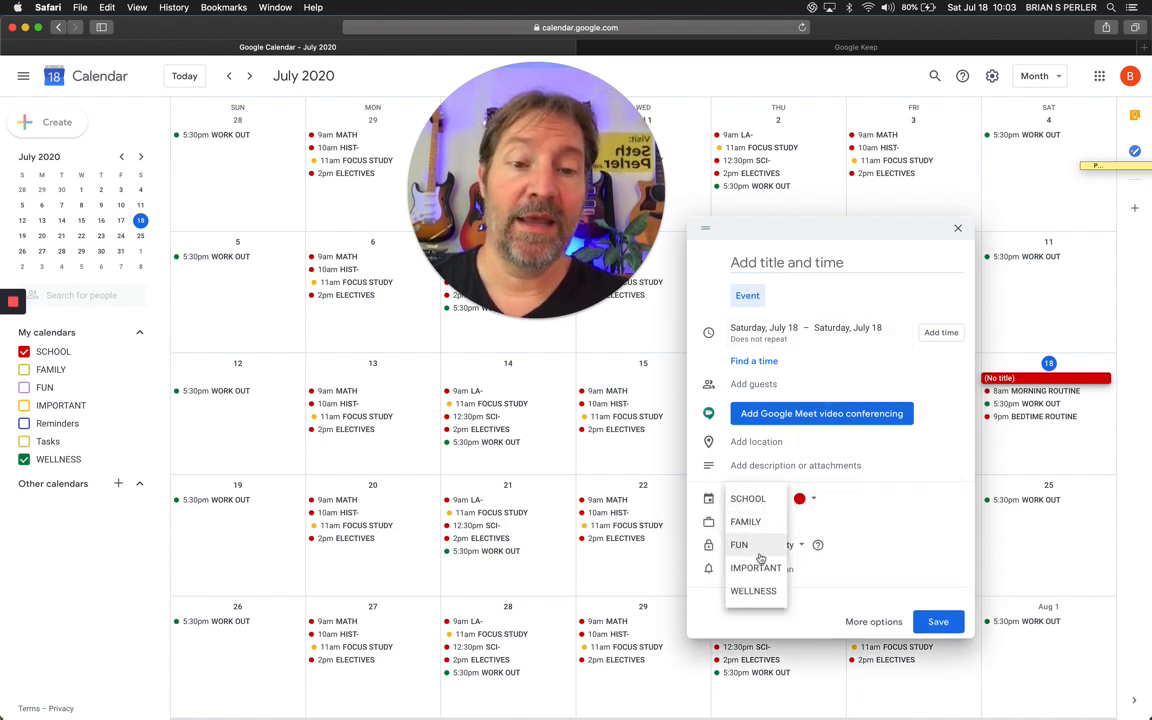
pyautogui.click(752, 590)
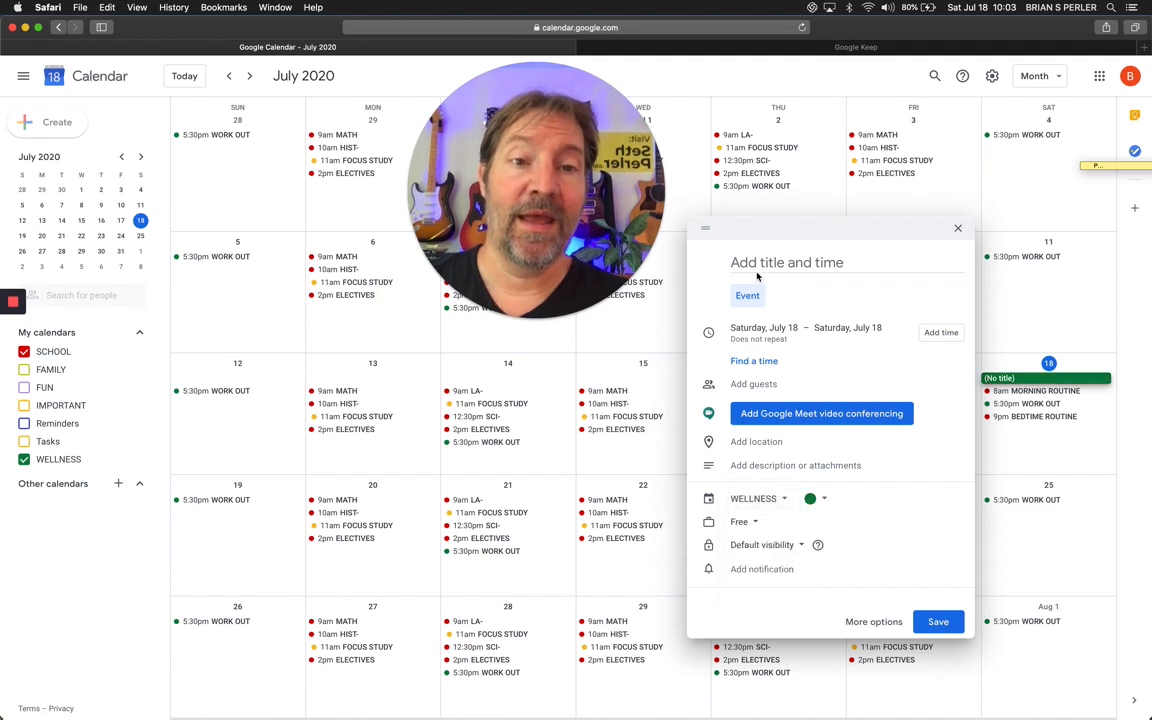
pyautogui.write('MO')
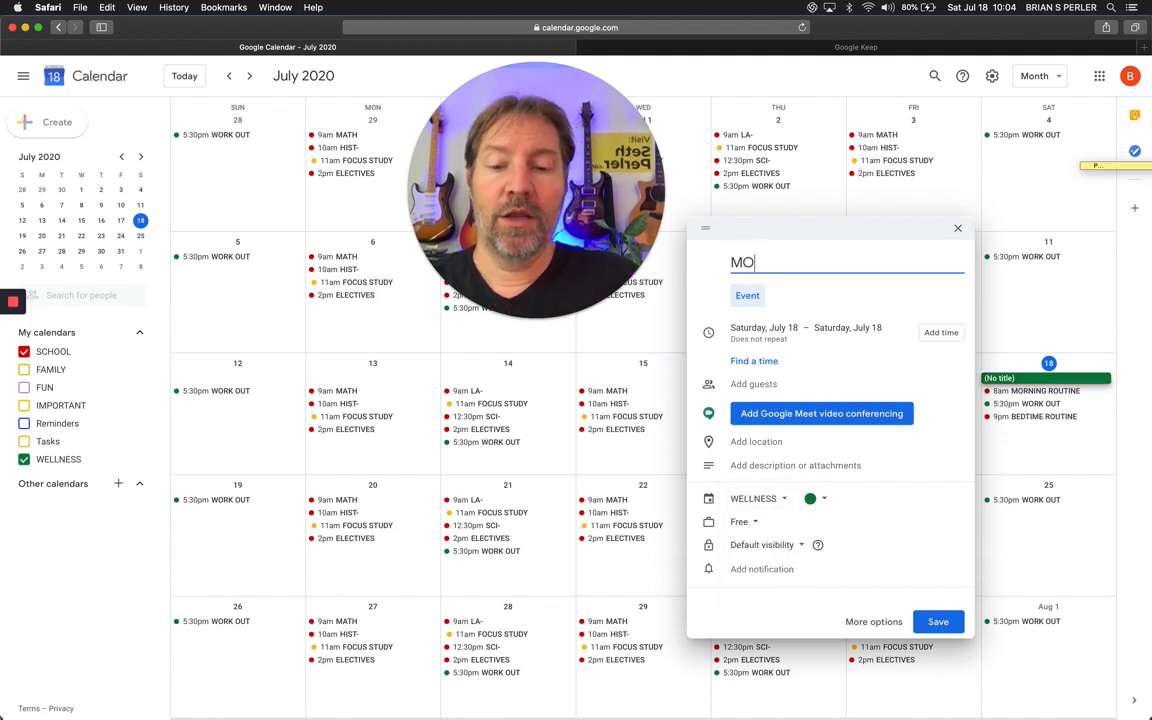
pyautogui.write('RNING')
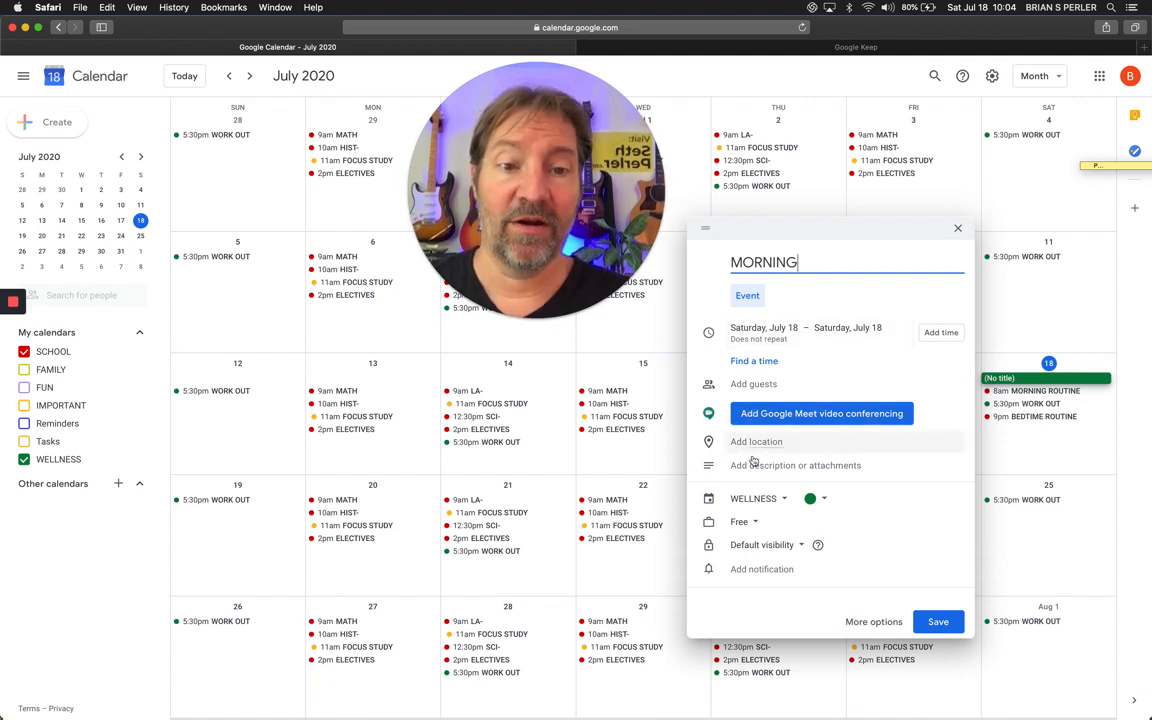
pyautogui.click(796, 464)
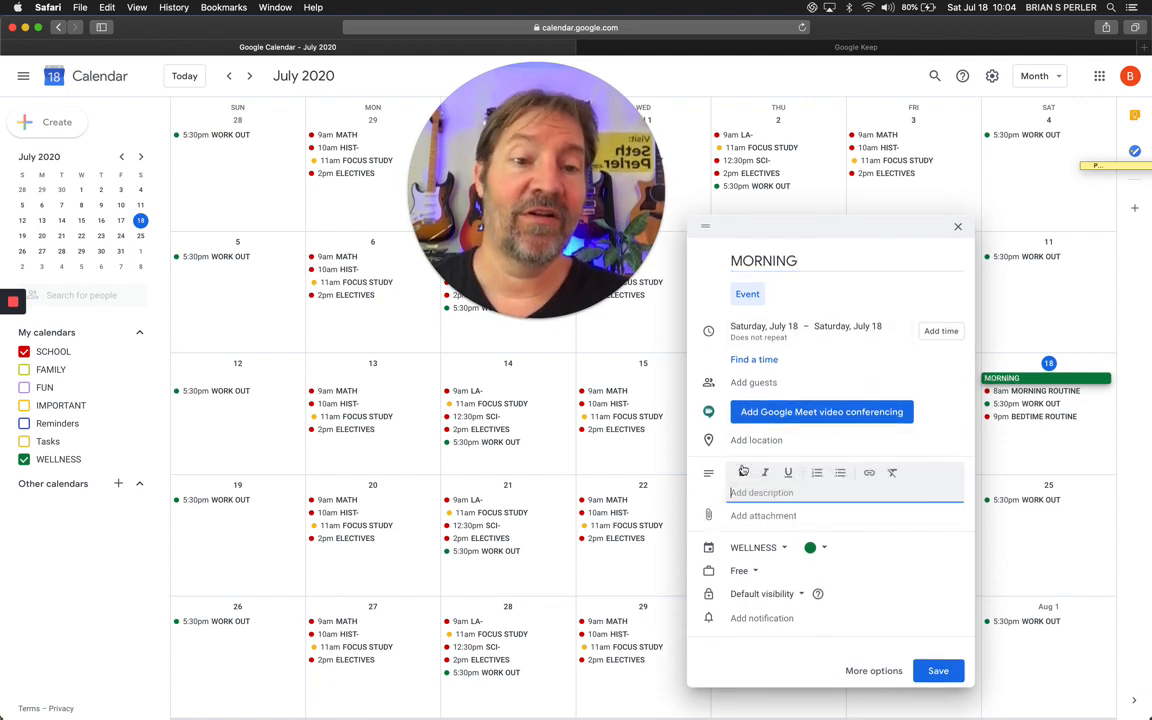
pyautogui.moveTo(744, 472)
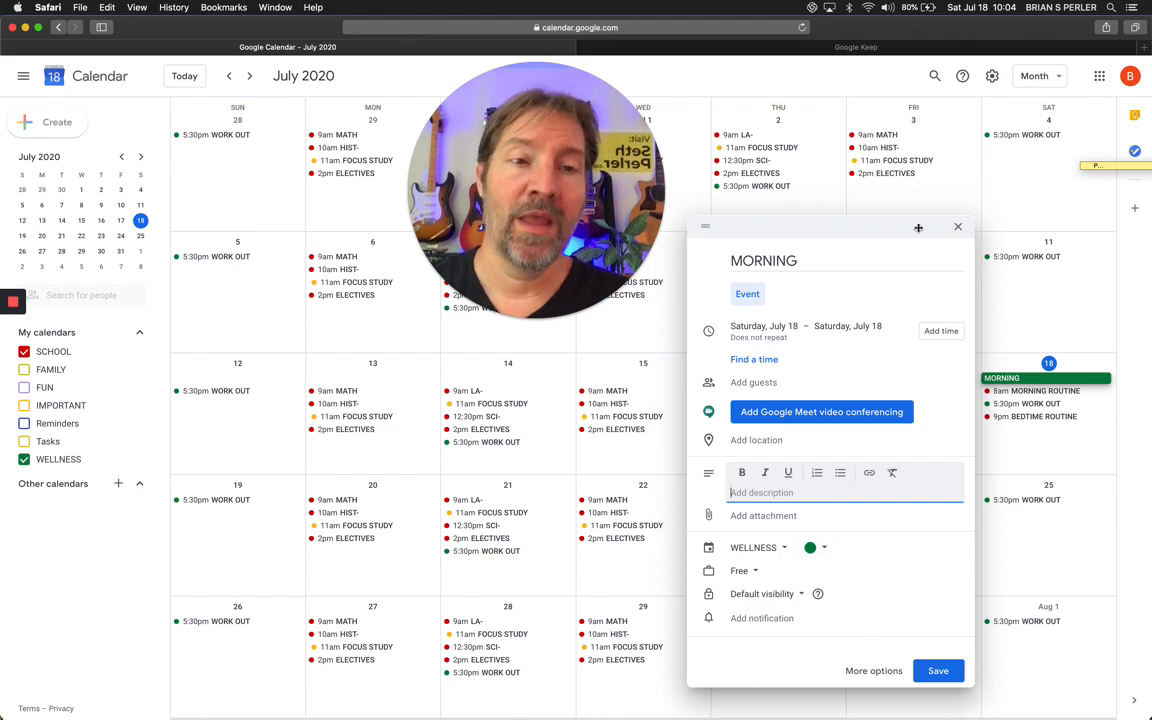
# Close the MORNING draft and discard it unsaved
pyautogui.click(956, 226)
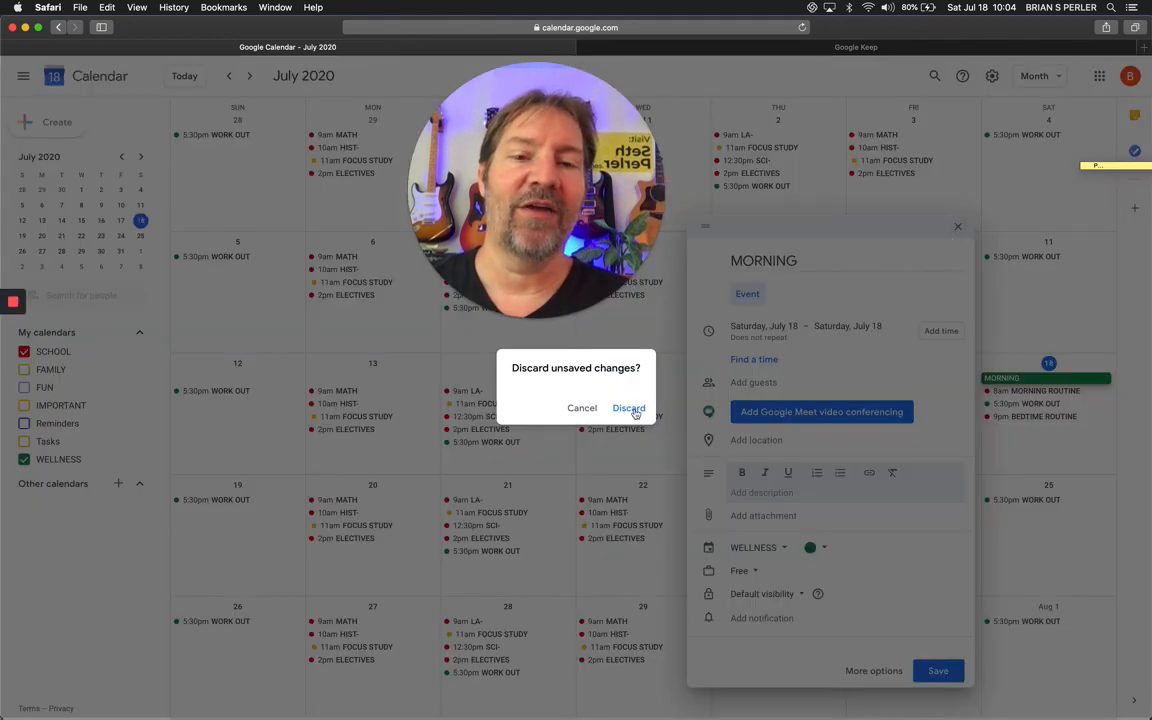
pyautogui.click(628, 408)
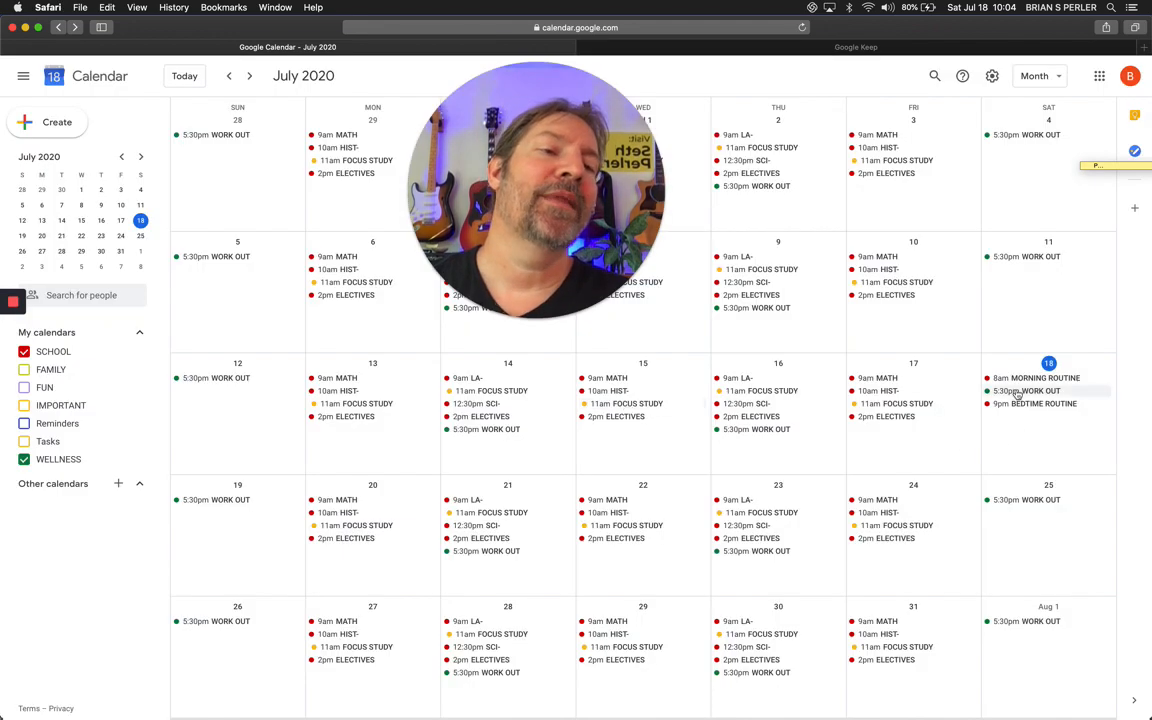
# Edit the July 18 MORNING ROUTINE event and move it from SCHOOL to WELLNESS
pyautogui.click(1036, 376)
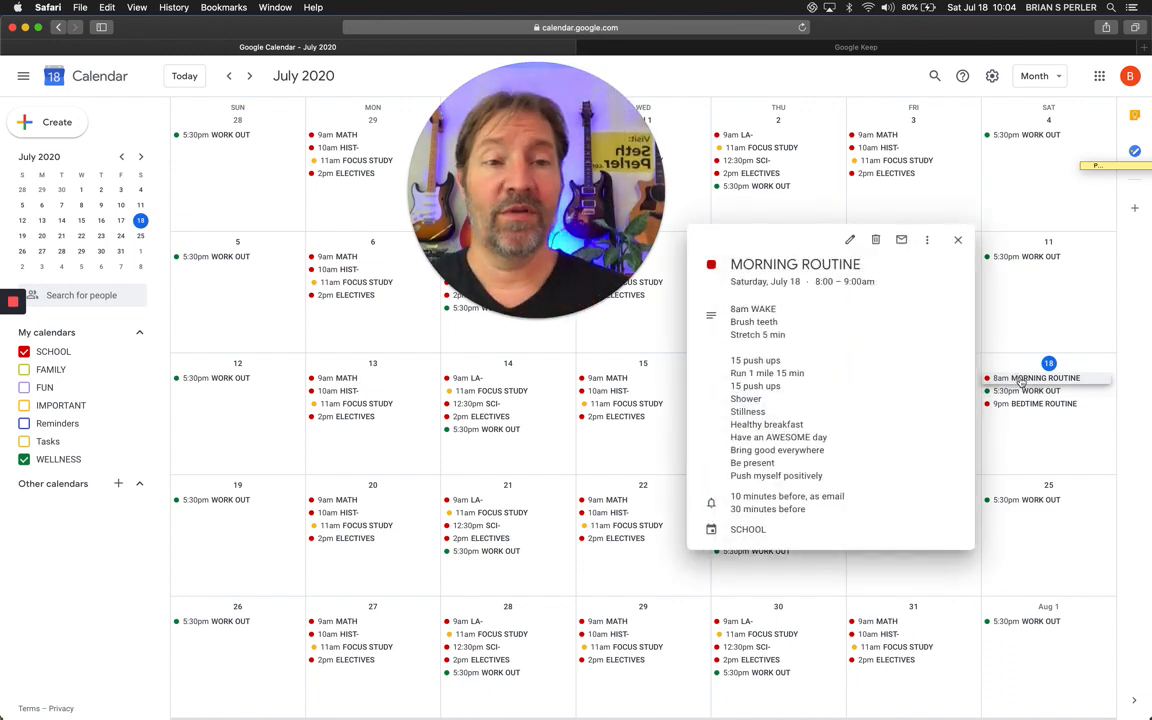
pyautogui.click(848, 240)
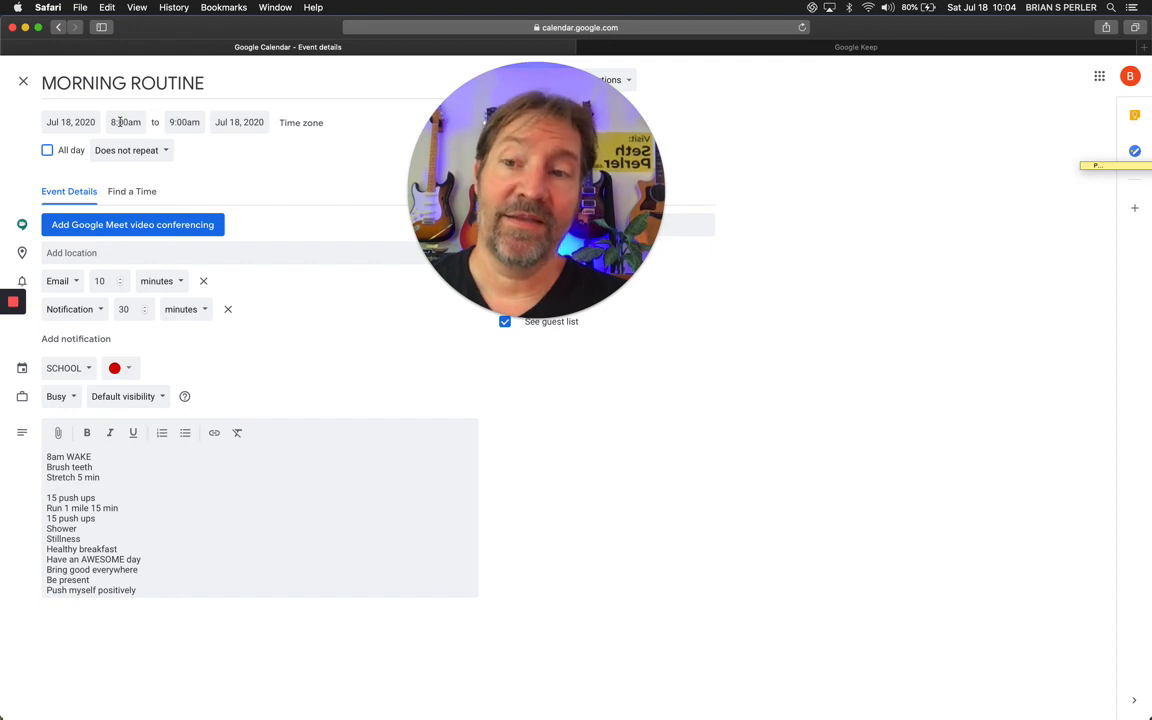
pyautogui.click(68, 368)
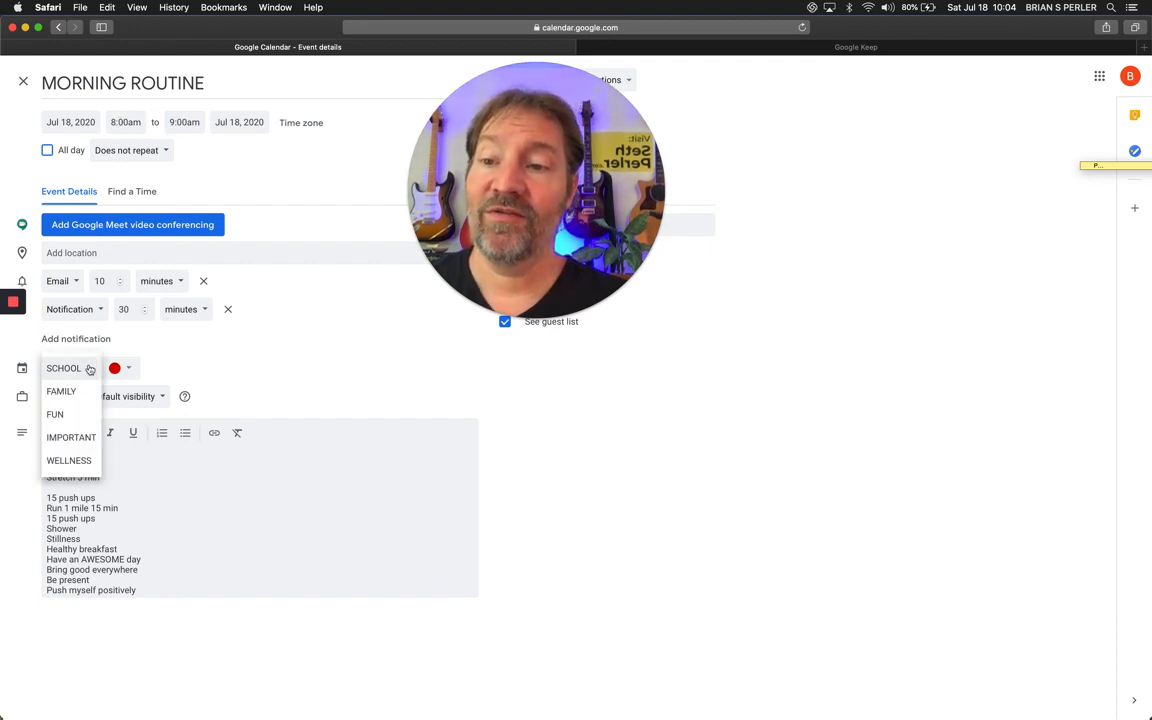
pyautogui.click(68, 460)
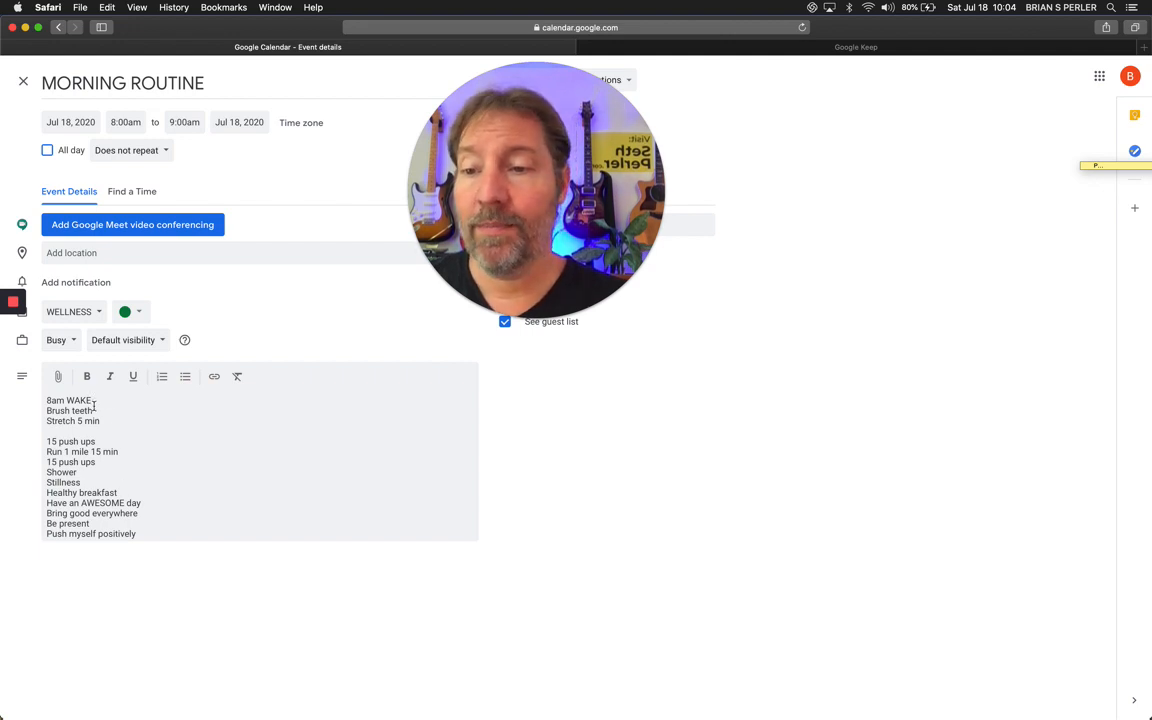
# Remove the blank line so the routine's step list runs as one block
pyautogui.doubleClick(82, 412)
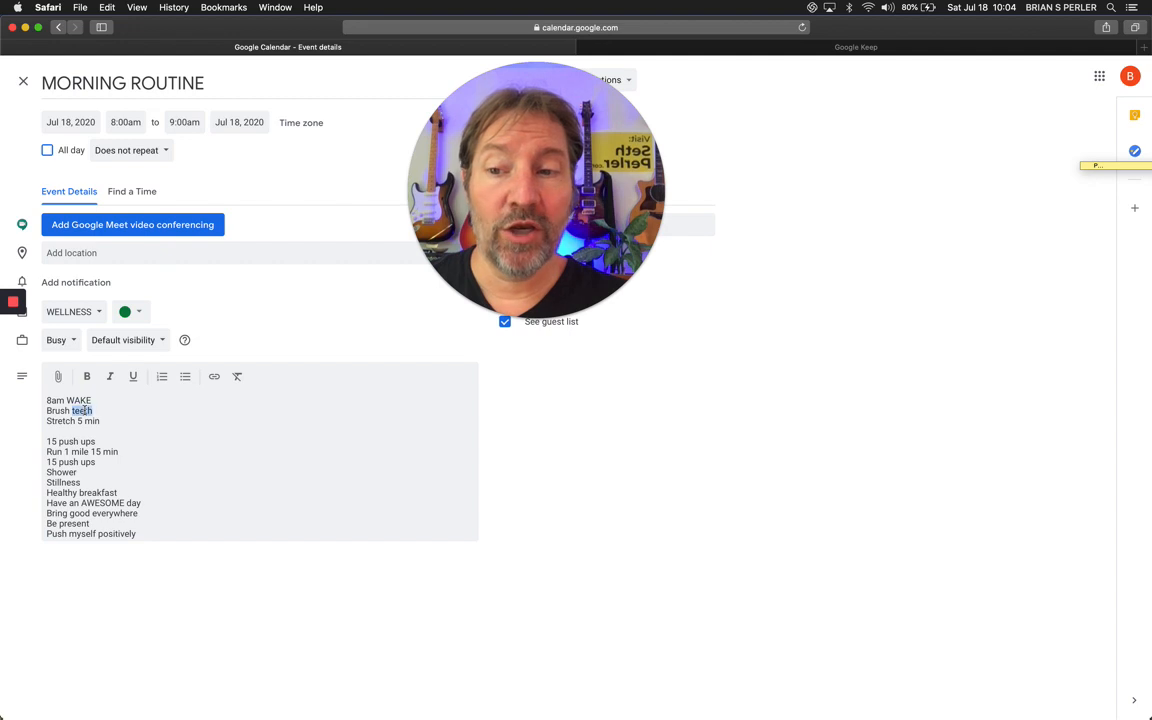
pyautogui.doubleClick(56, 410)
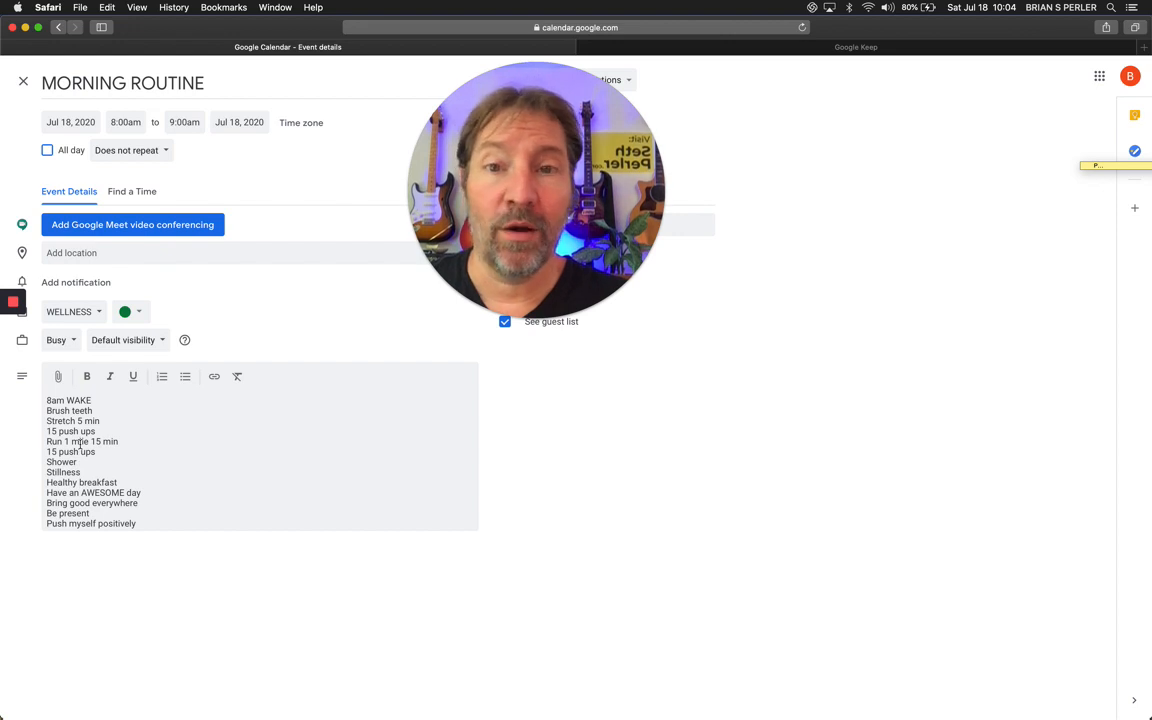
pyautogui.doubleClick(70, 452)
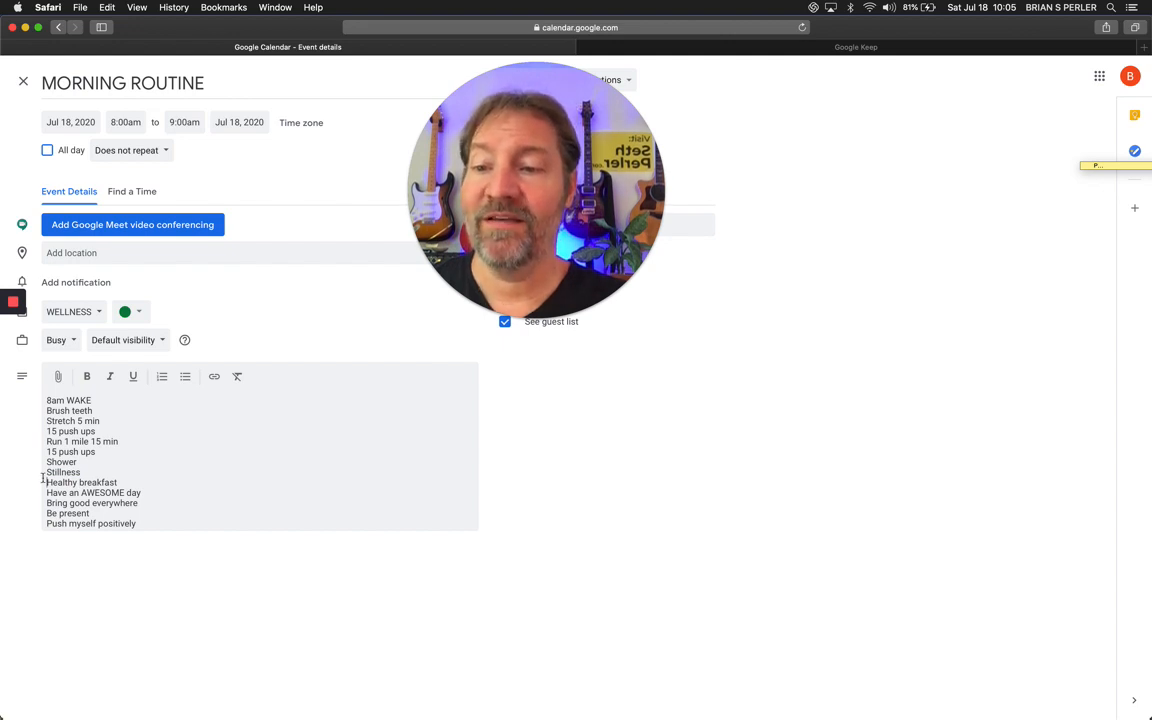
pyautogui.doubleClick(80, 482)
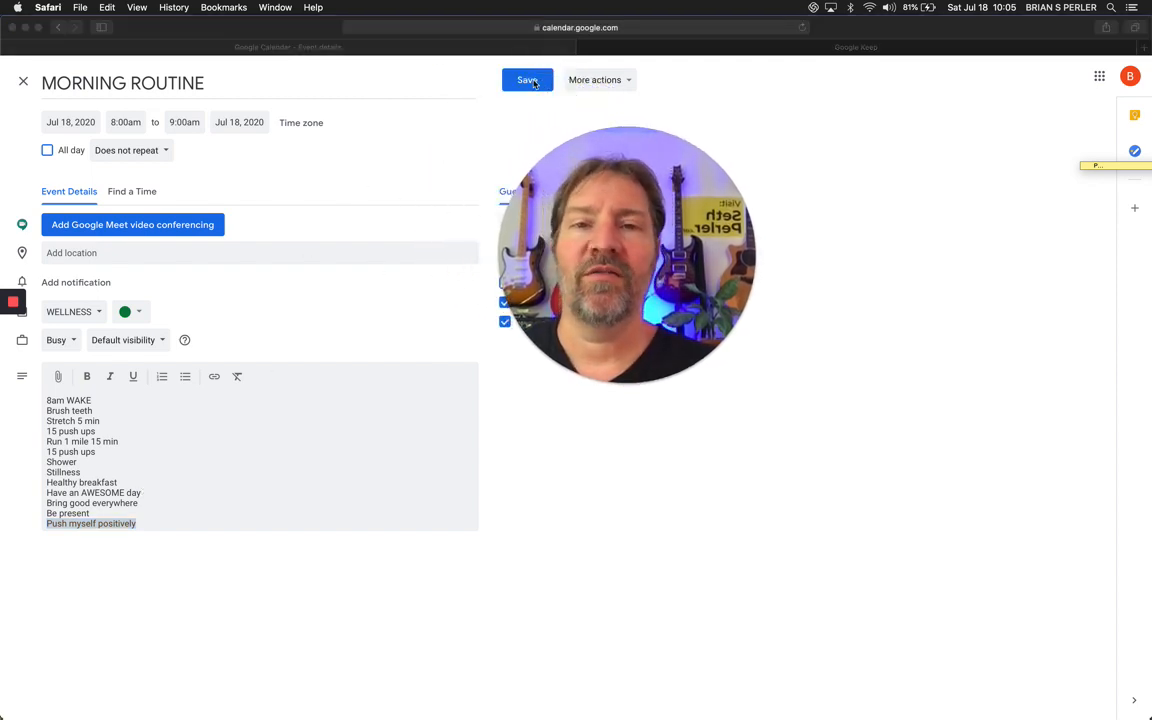
# Save MORNING ROUTINE, move BEDTIME ROUTINE to WELLNESS and save, then hide SCHOOL
pyautogui.click(528, 80)
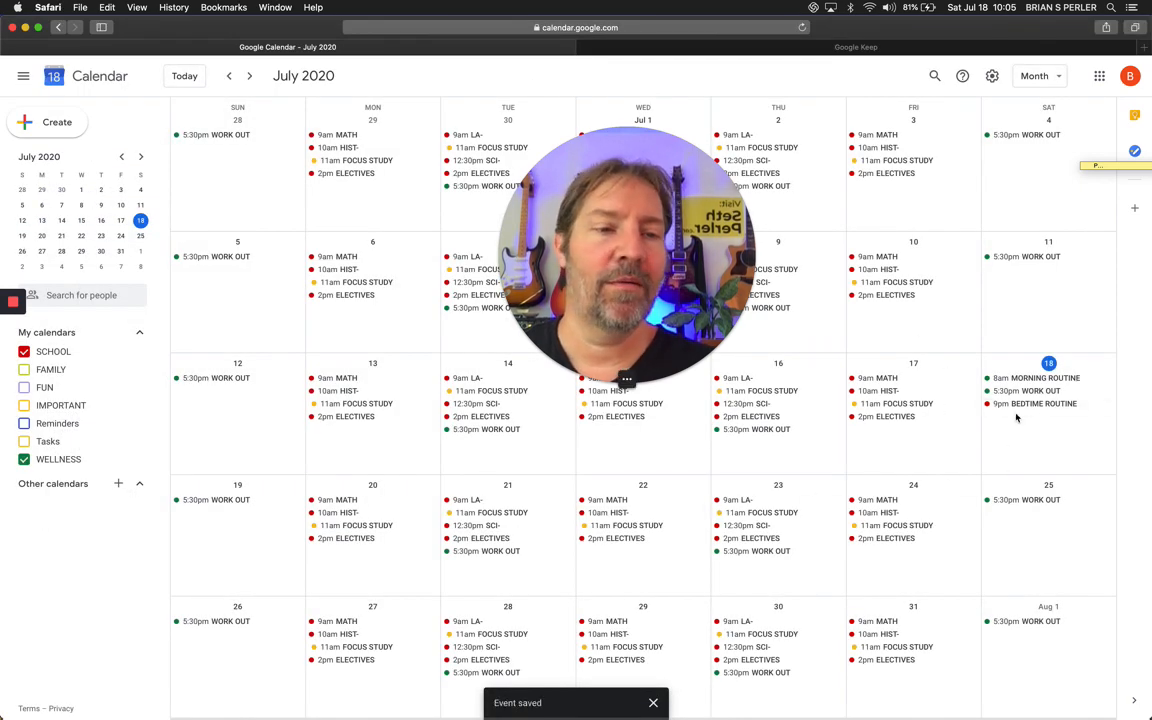
pyautogui.click(1036, 404)
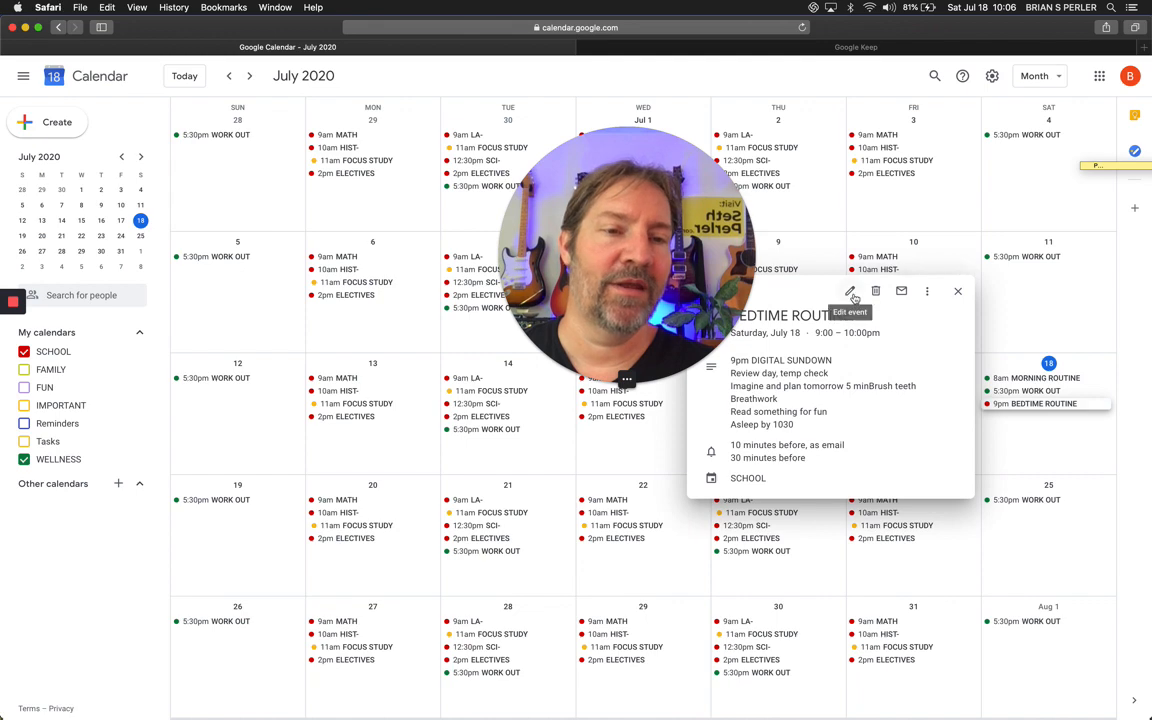
pyautogui.click(850, 292)
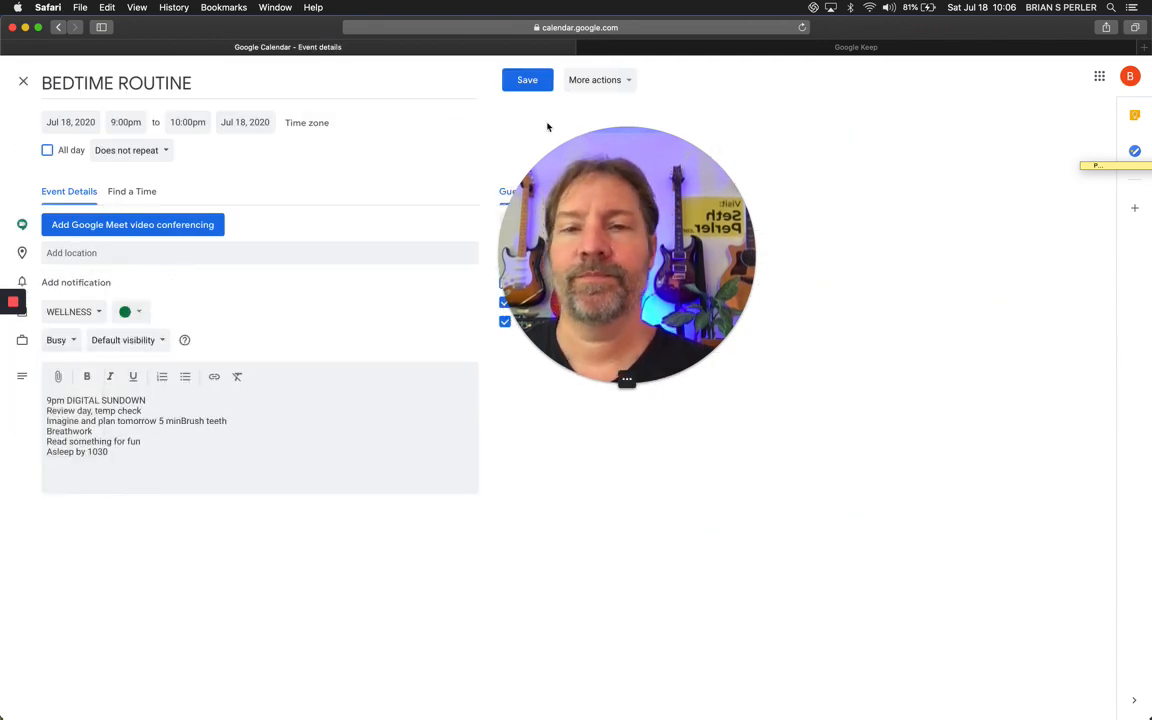
pyautogui.click(528, 80)
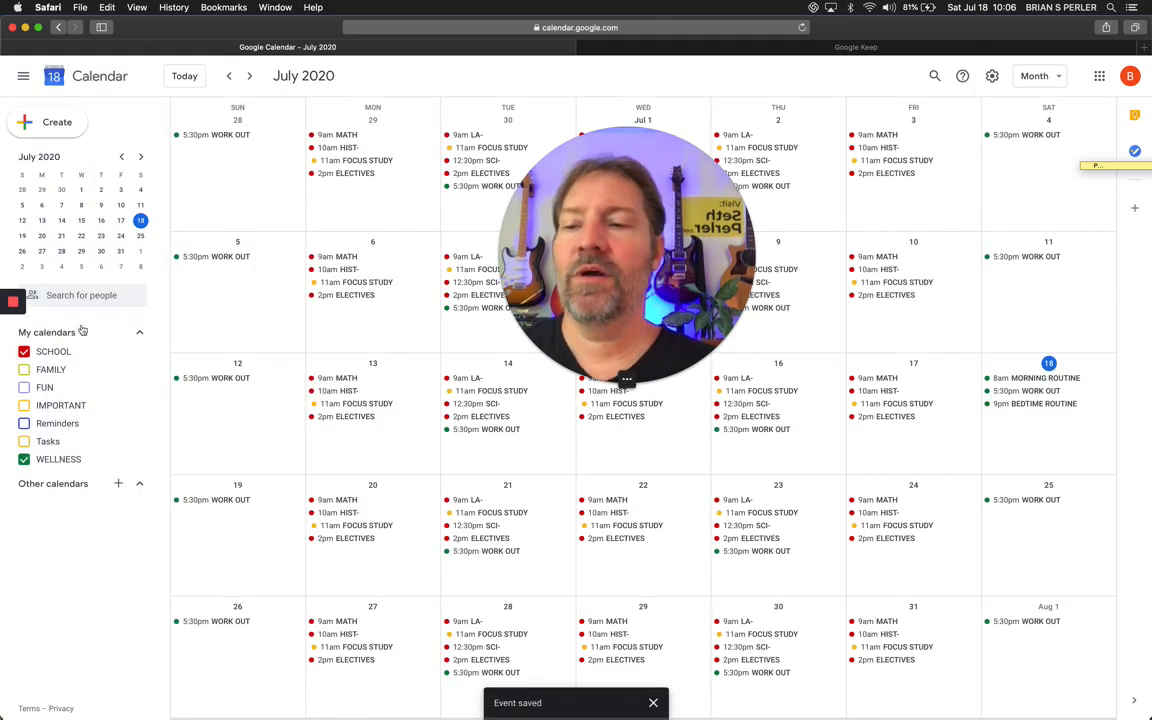
pyautogui.click(24, 352)
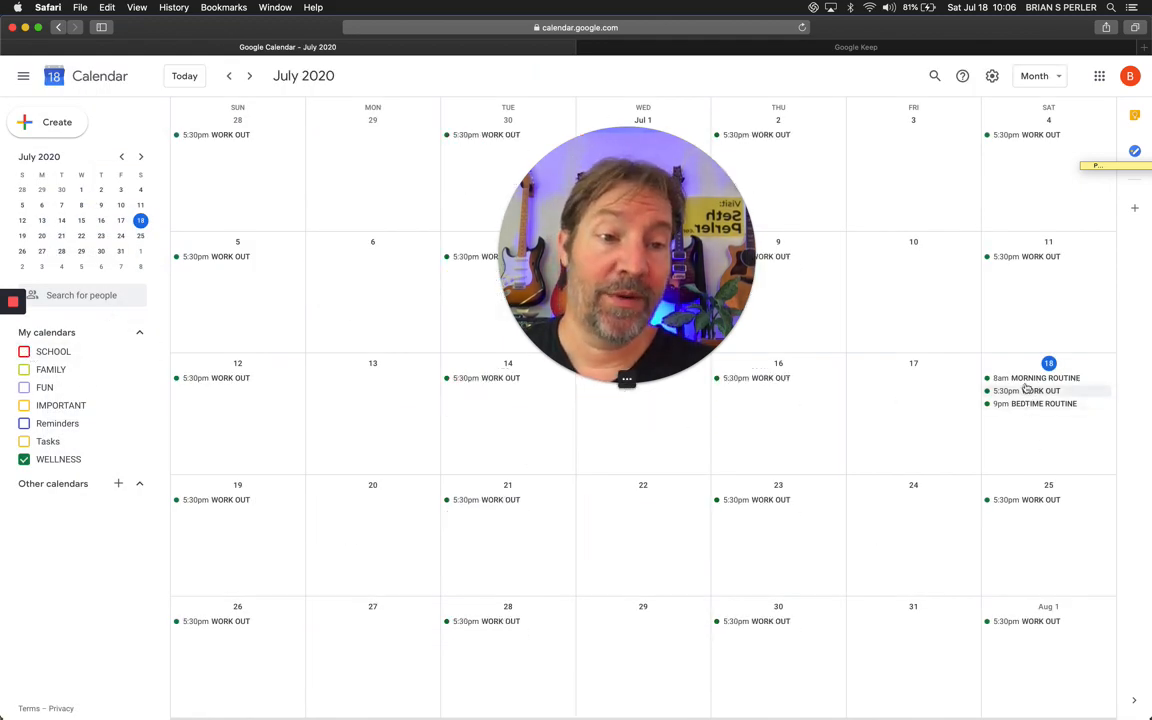
# Make MORNING ROUTINE repeat Daily in Tomato red and save it
pyautogui.click(1044, 376)
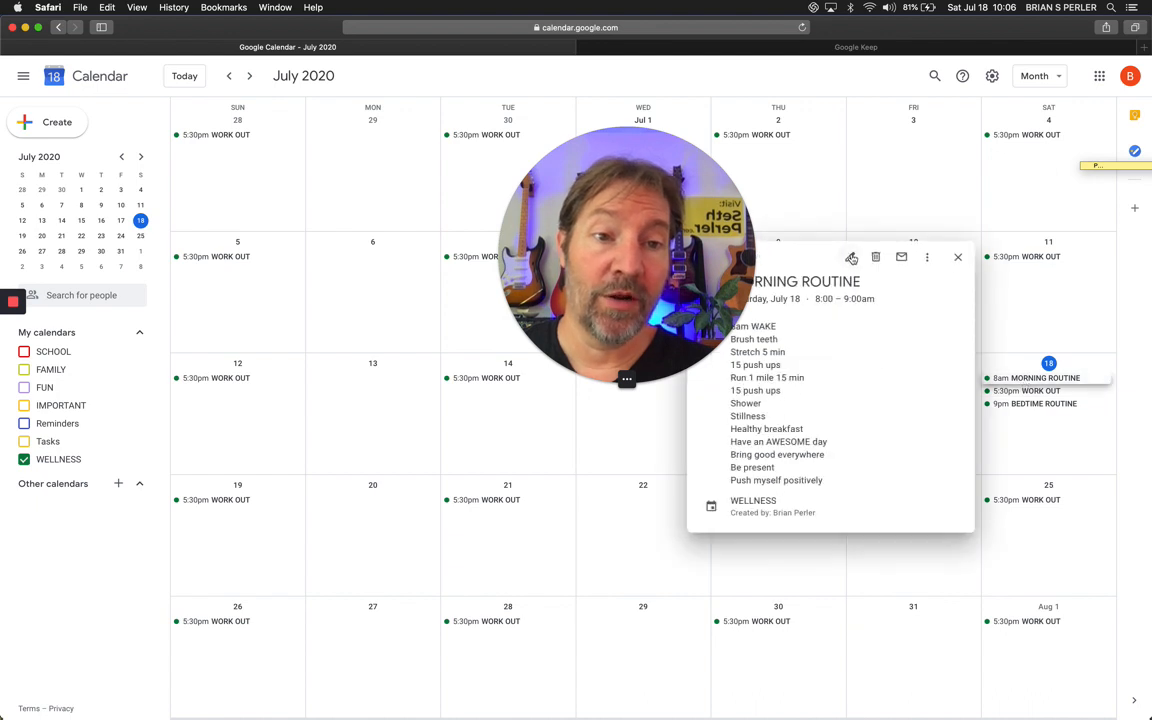
pyautogui.click(852, 256)
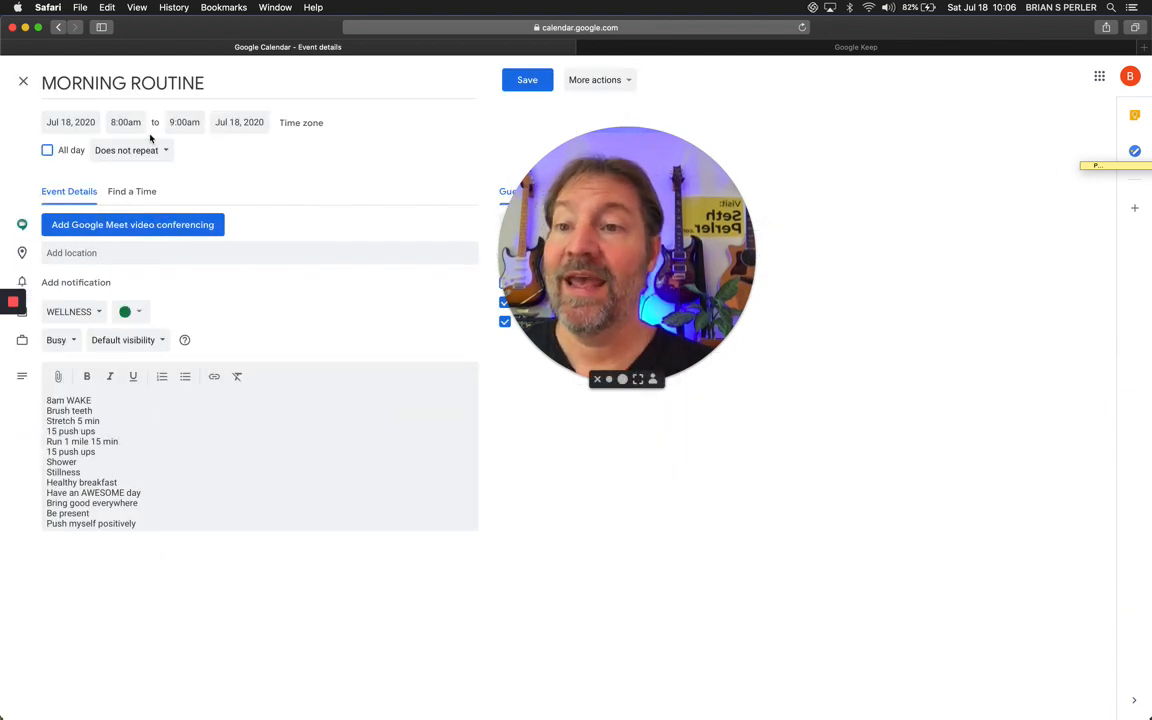
pyautogui.click(130, 150)
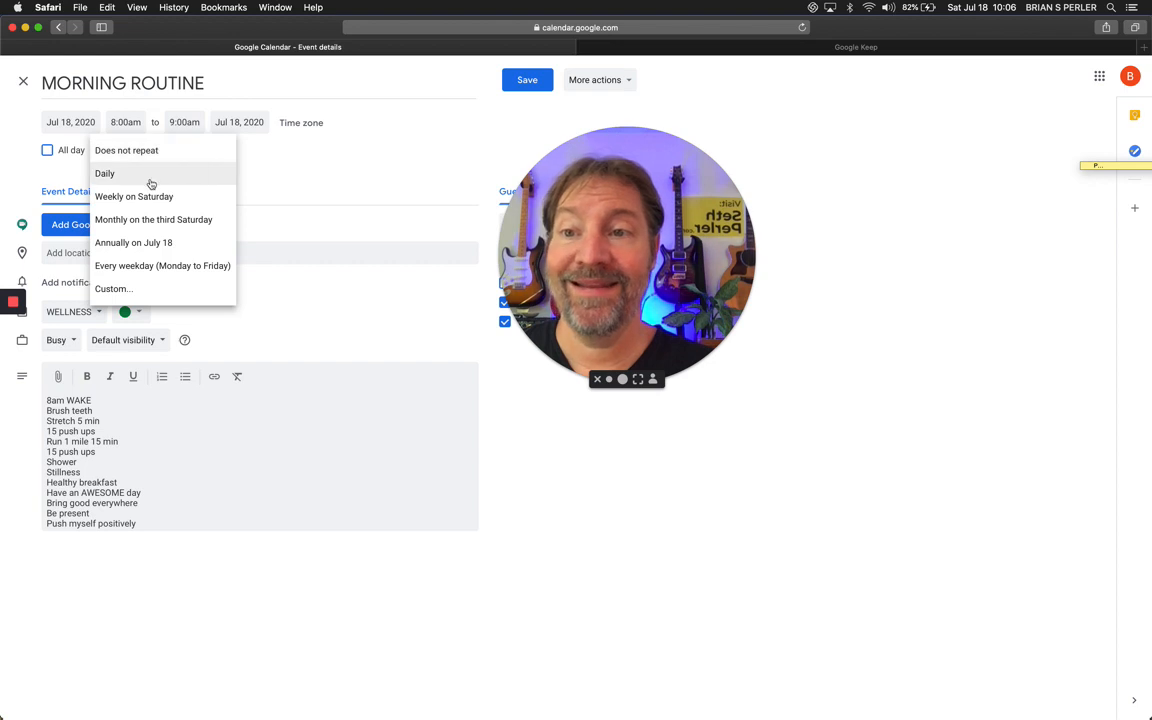
pyautogui.click(104, 172)
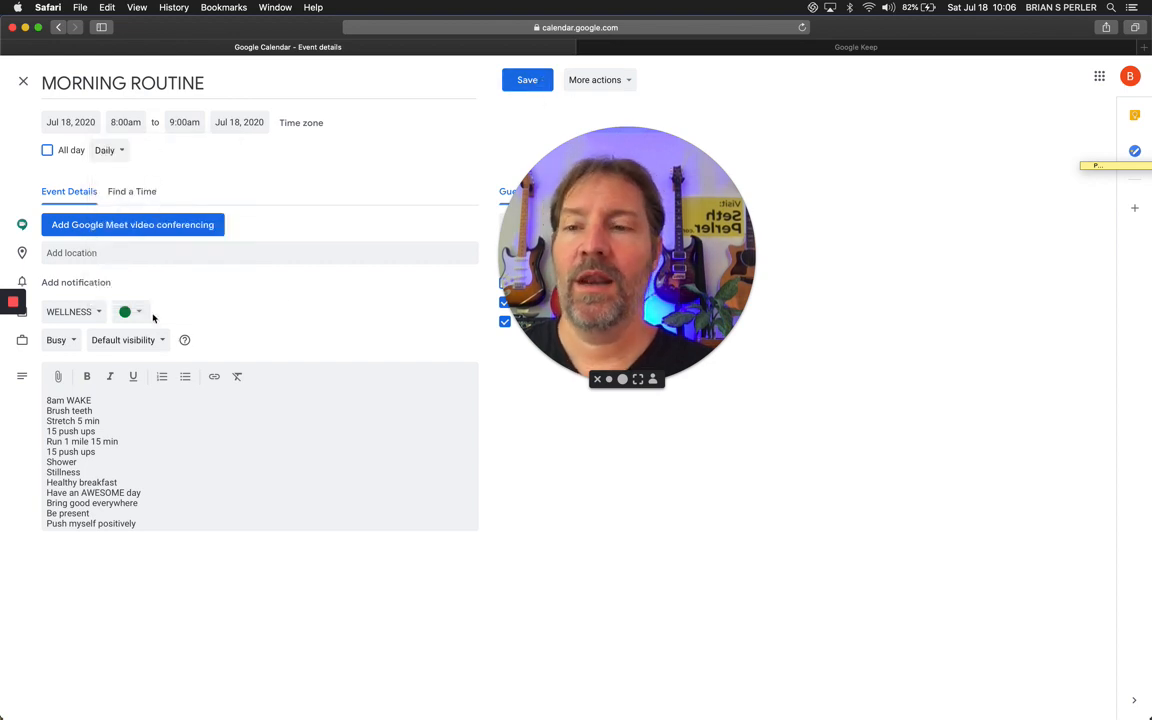
pyautogui.click(136, 312)
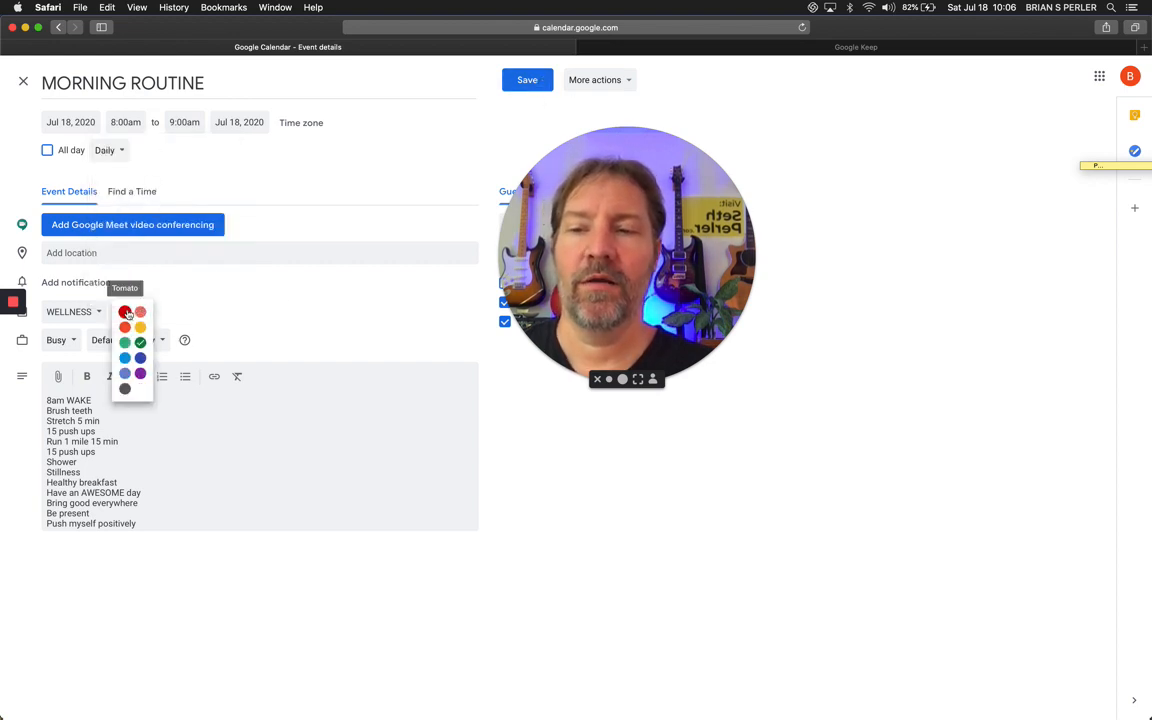
pyautogui.click(124, 312)
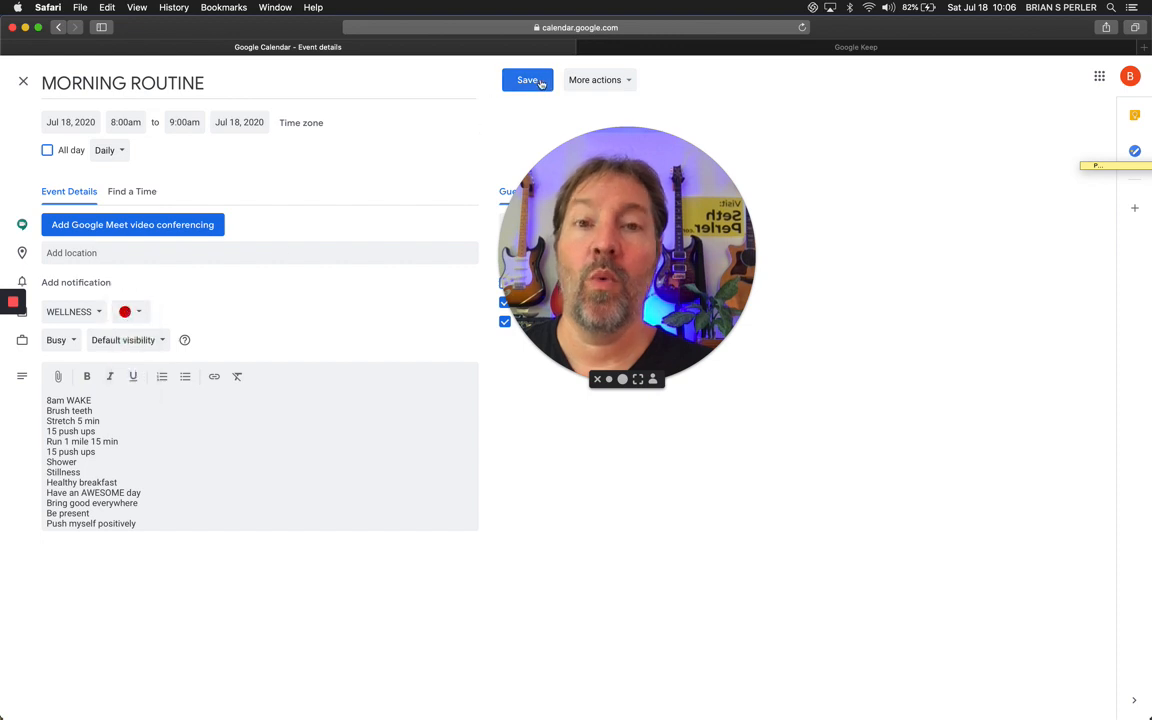
pyautogui.click(528, 80)
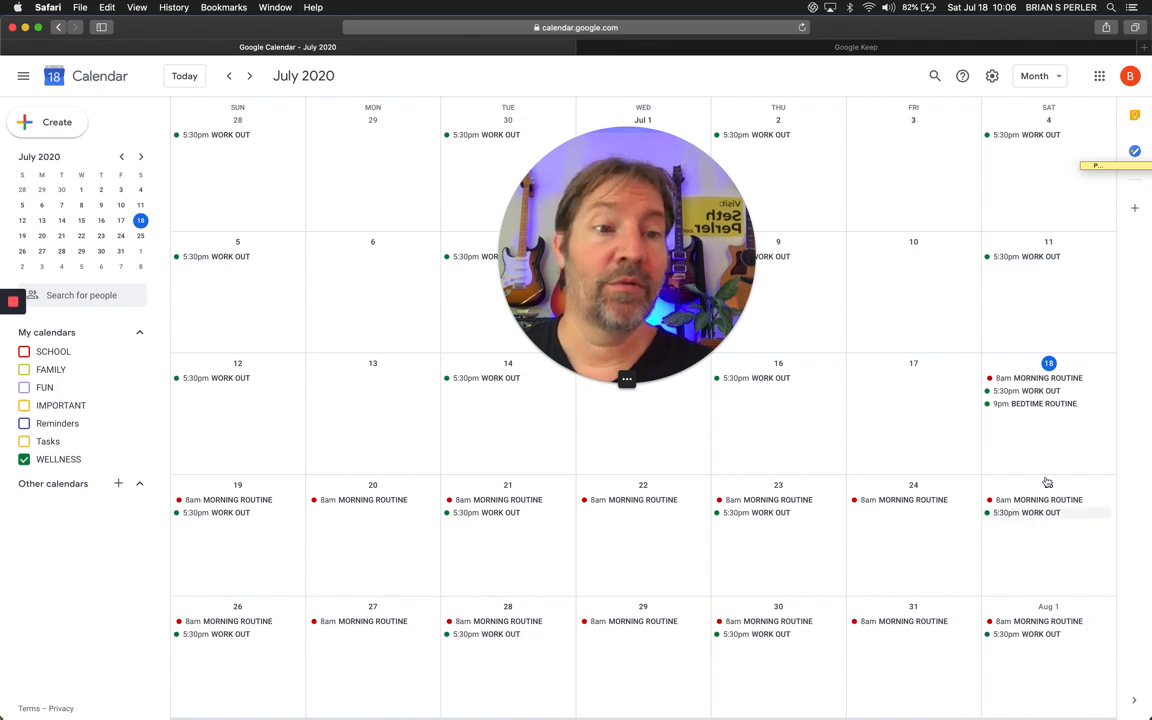
# Recolour MORNING ROUTINE green and save the edit for just this occurrence
pyautogui.click(1038, 376)
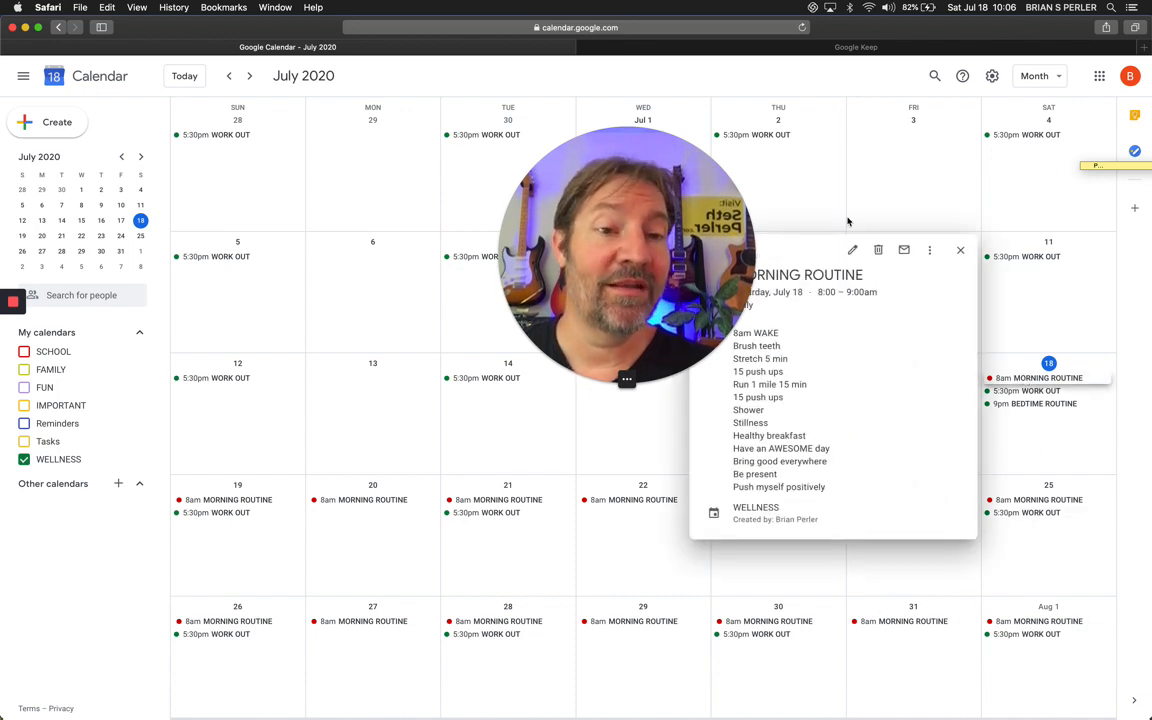
pyautogui.click(852, 250)
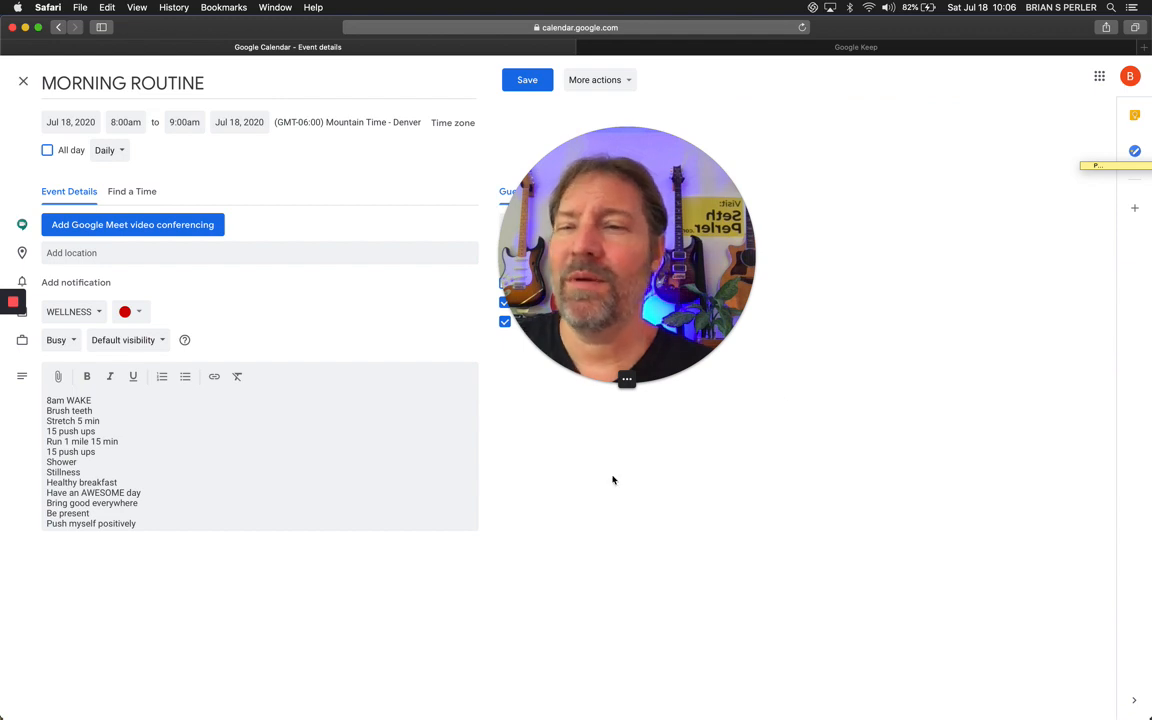
pyautogui.click(130, 312)
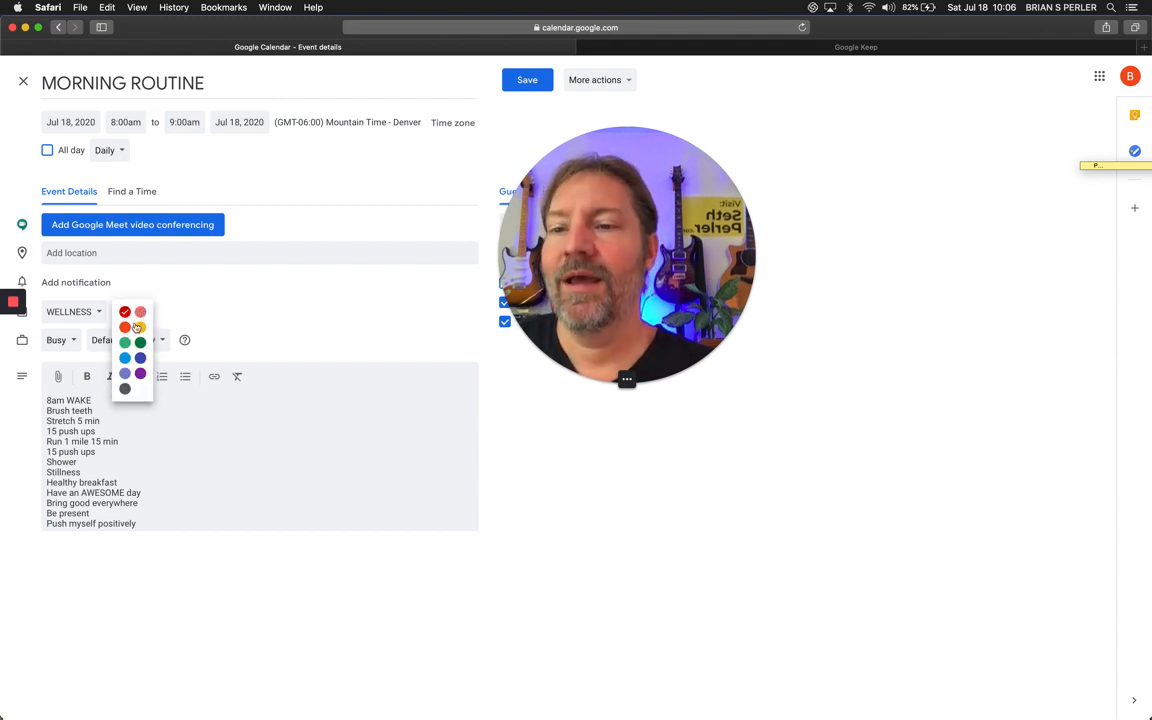
pyautogui.click(124, 342)
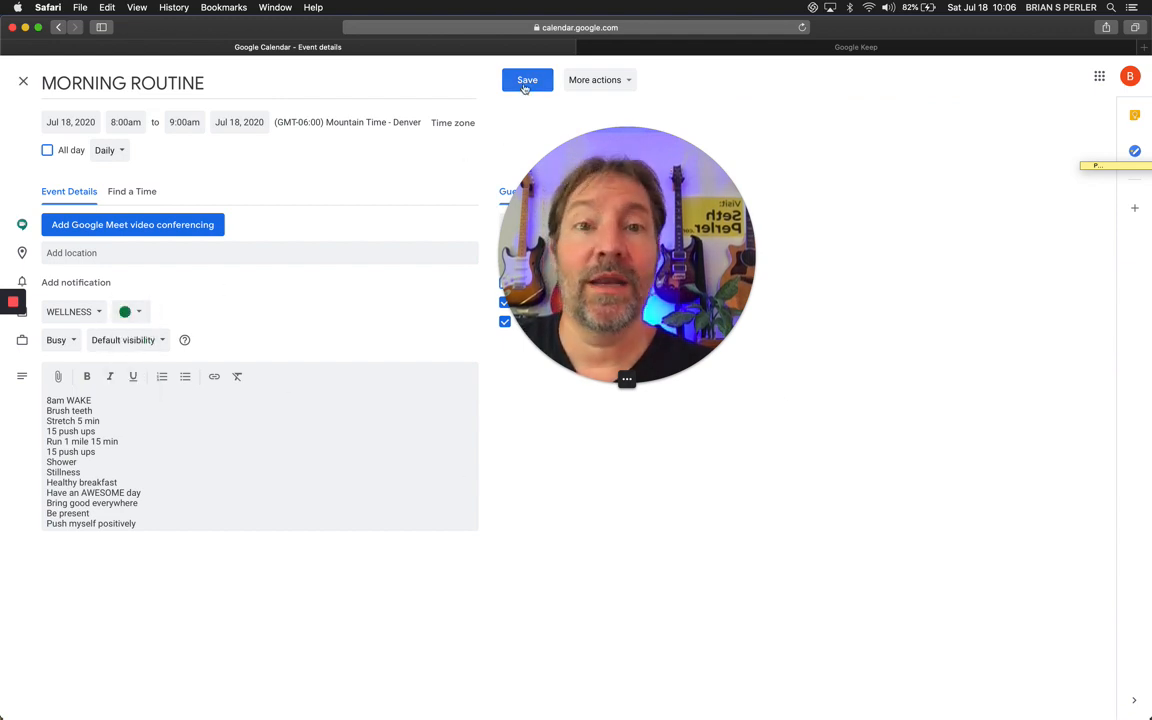
pyautogui.click(528, 80)
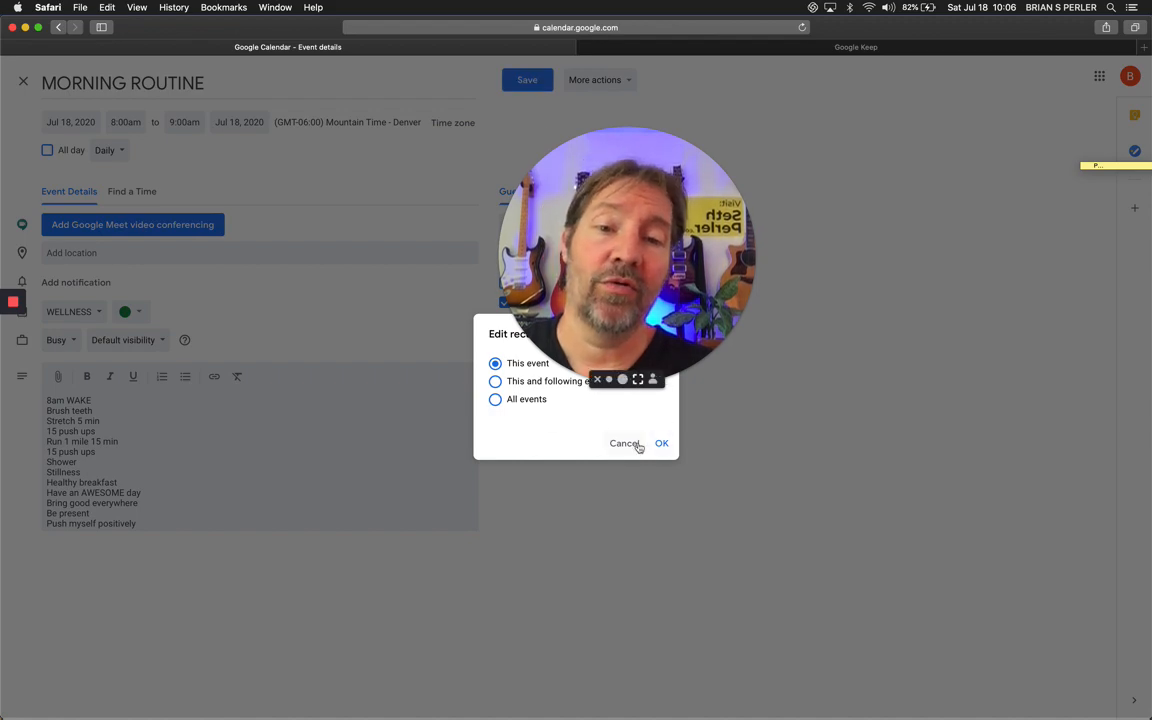
pyautogui.click(660, 444)
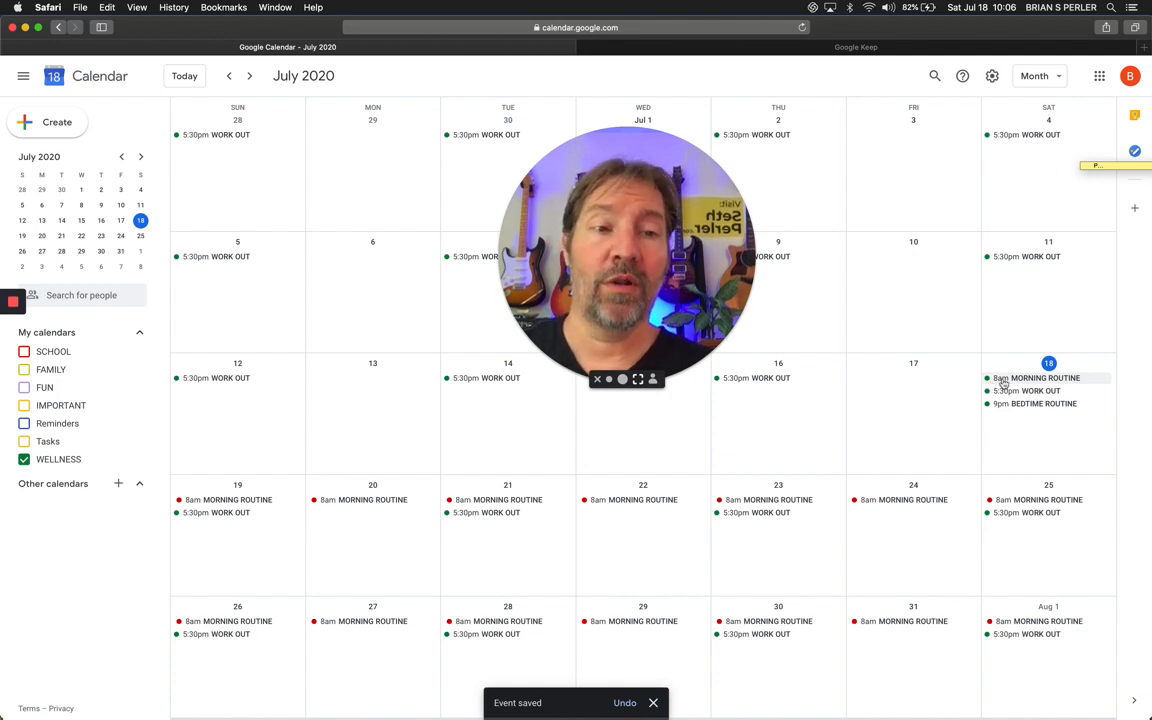
pyautogui.moveTo(292, 516)
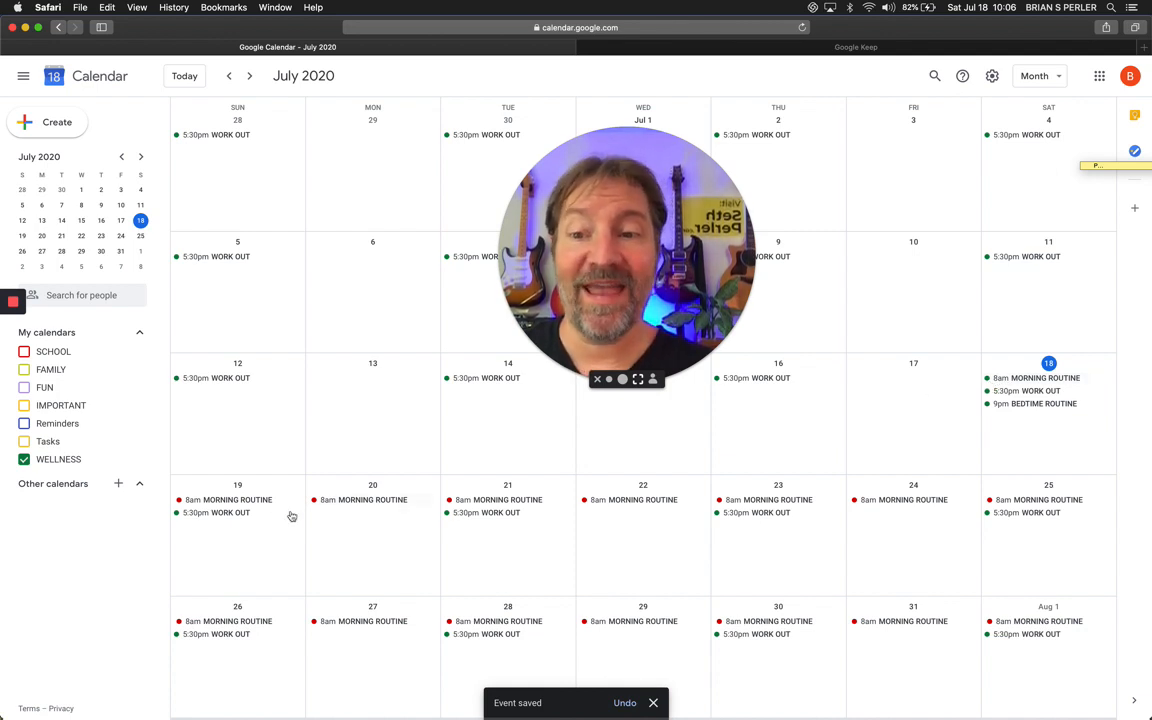
pyautogui.moveTo(1004, 528)
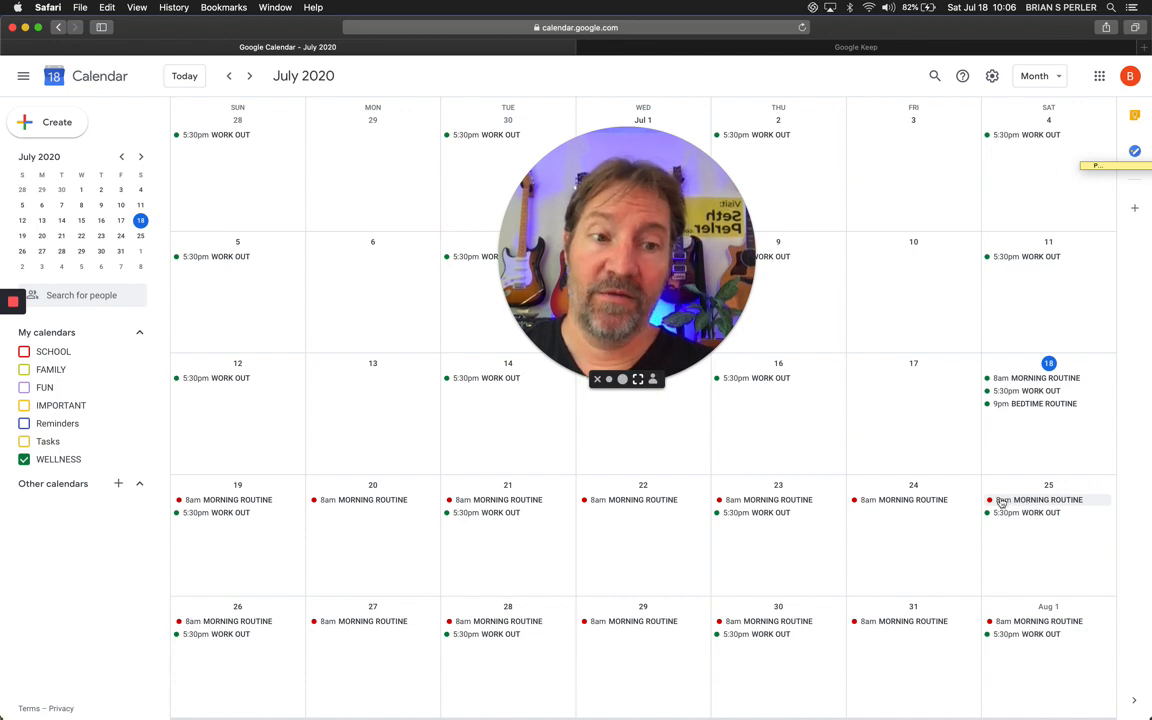
pyautogui.moveTo(988, 500)
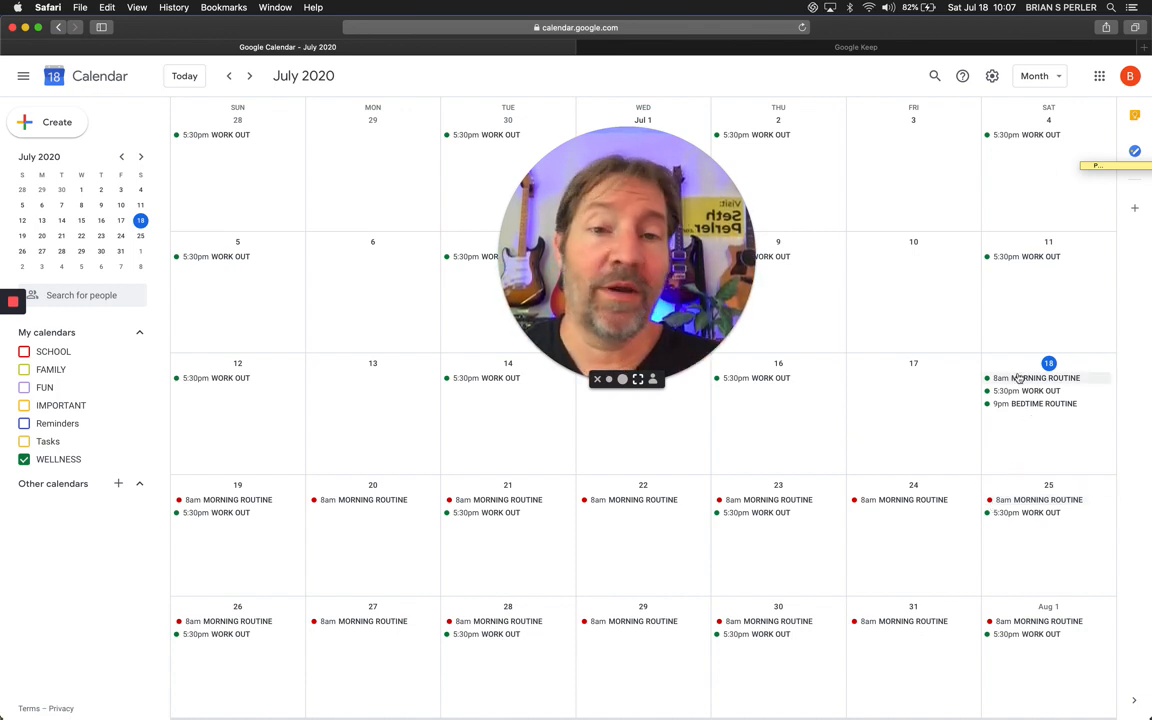
# Edit the July 18 BEDTIME ROUTINE event and place the cursor in its step list
pyautogui.click(1036, 404)
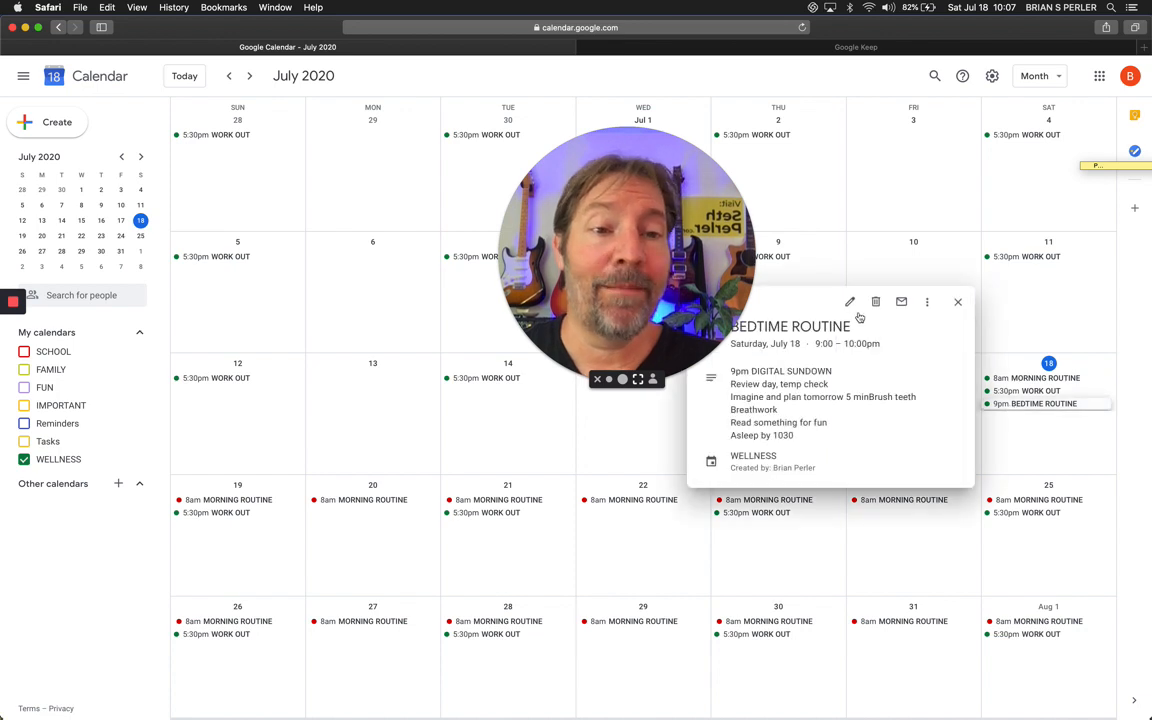
pyautogui.click(848, 300)
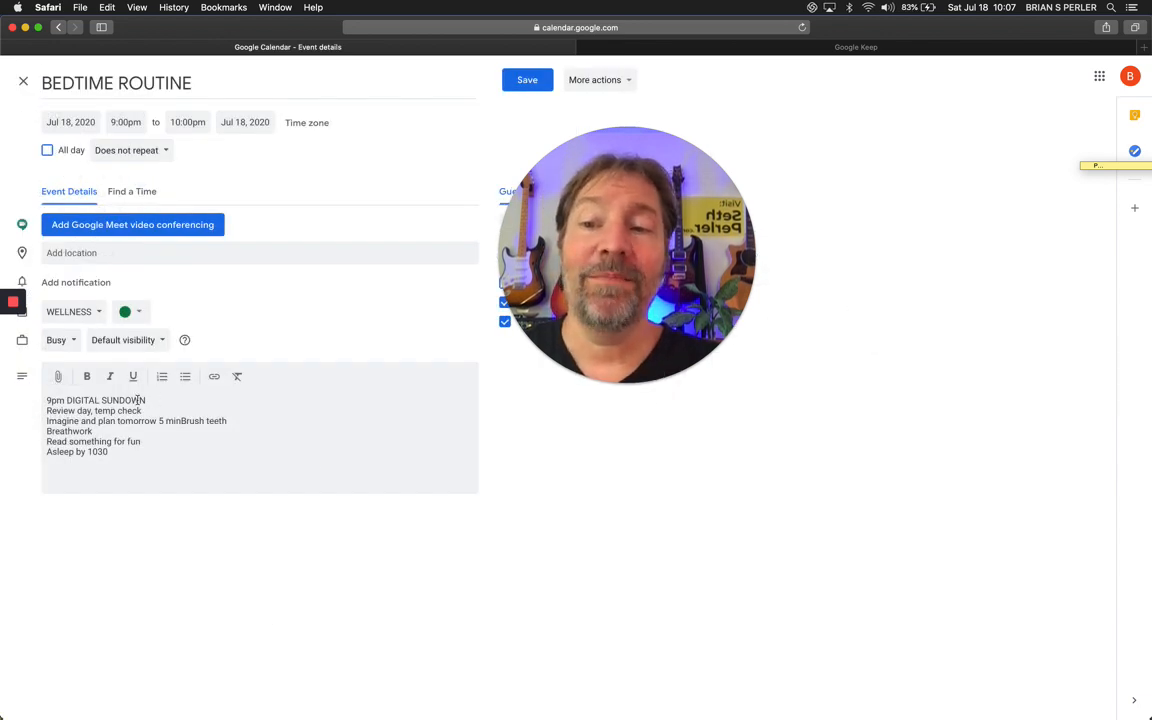
pyautogui.doubleClick(96, 400)
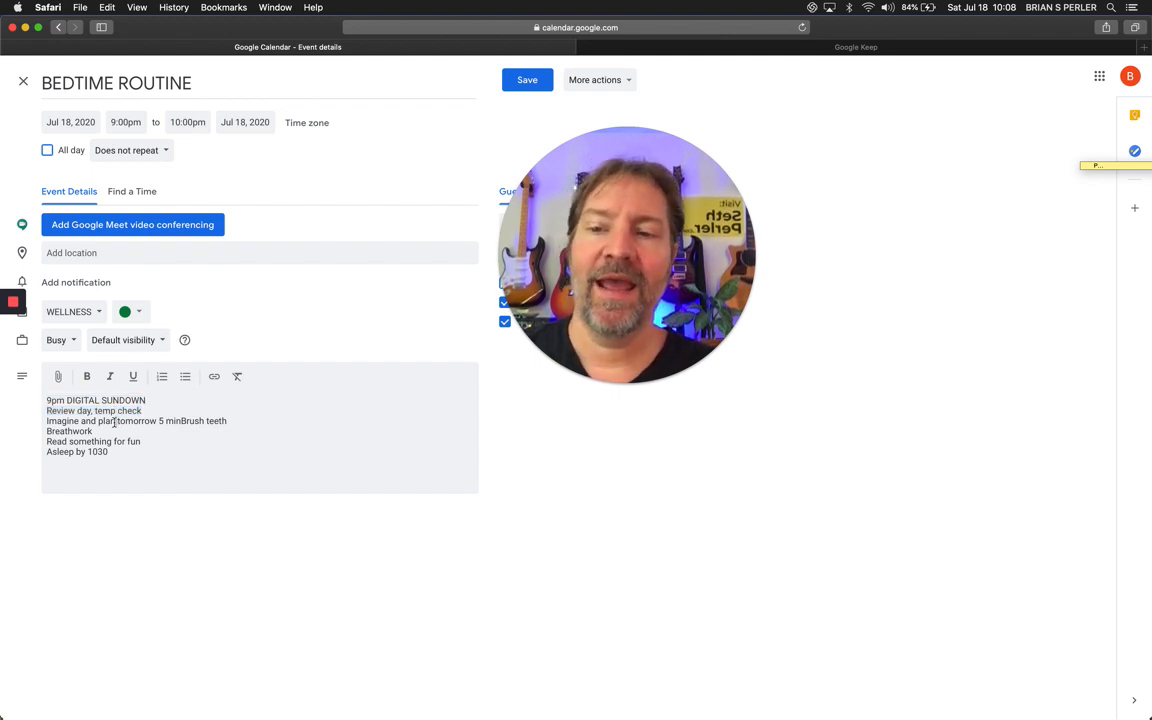
# Split 'Brush teeth' onto its own line after 'Imagine and plan tomorrow 5 min', reviewing Breathwork and Asleep steps
pyautogui.tripleClick(136, 420)
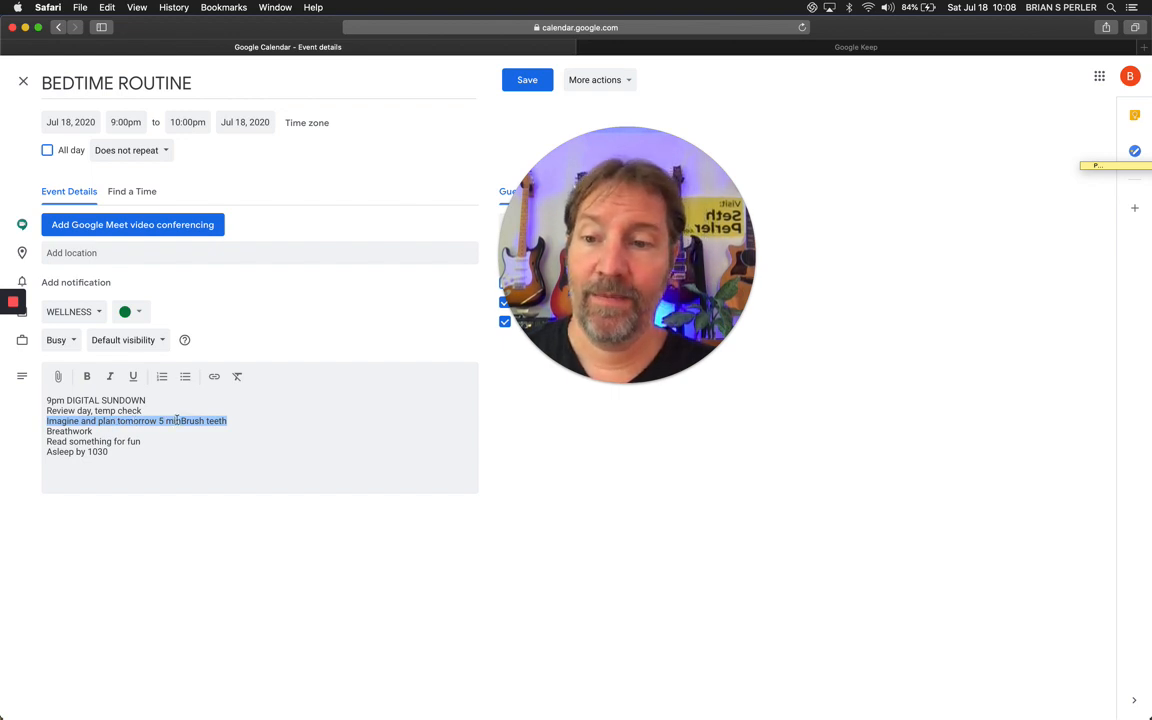
pyautogui.press('Return')
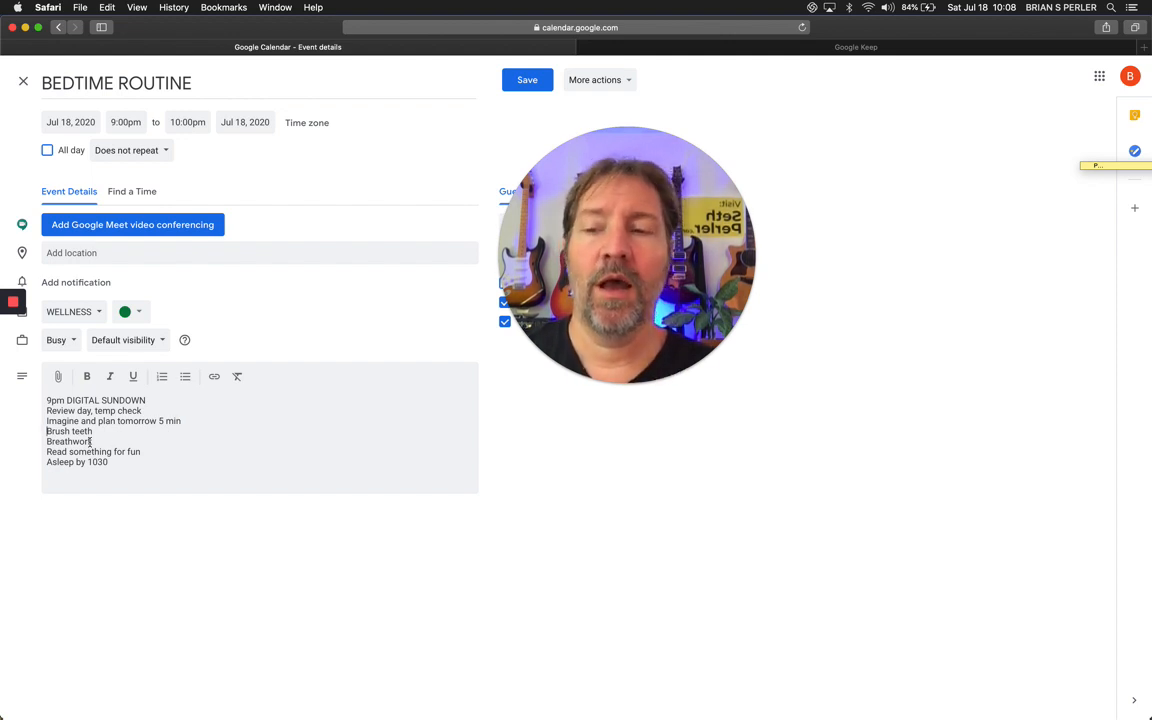
pyautogui.doubleClick(68, 442)
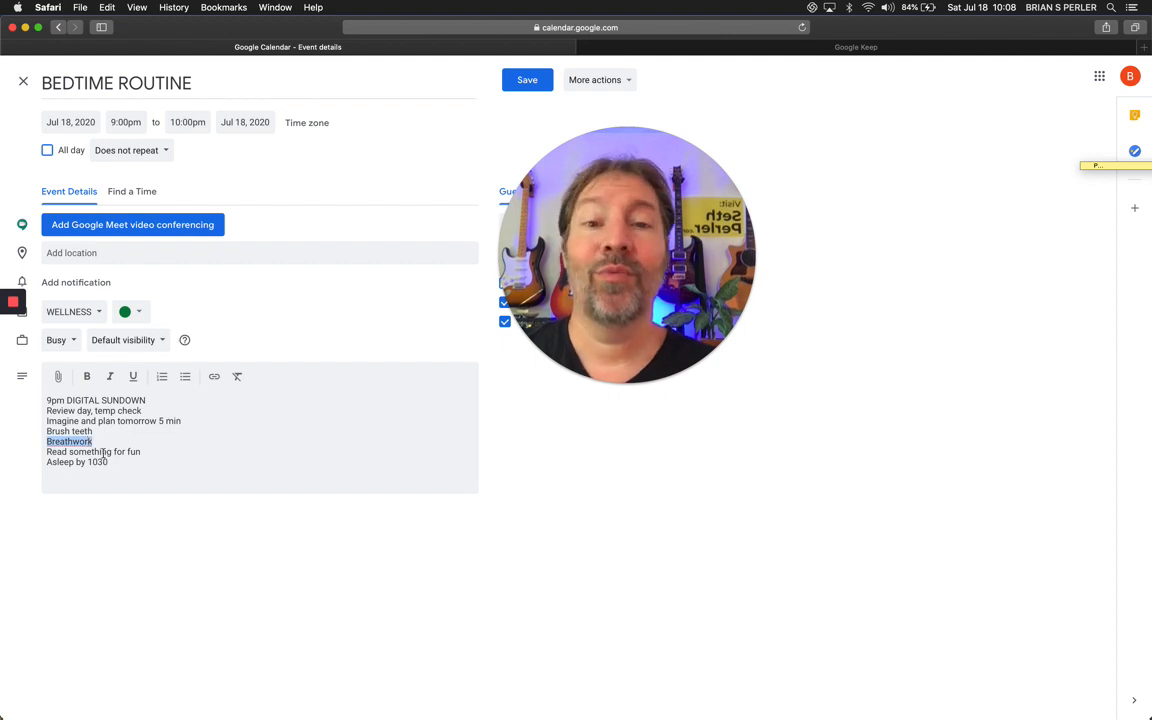
pyautogui.doubleClick(92, 452)
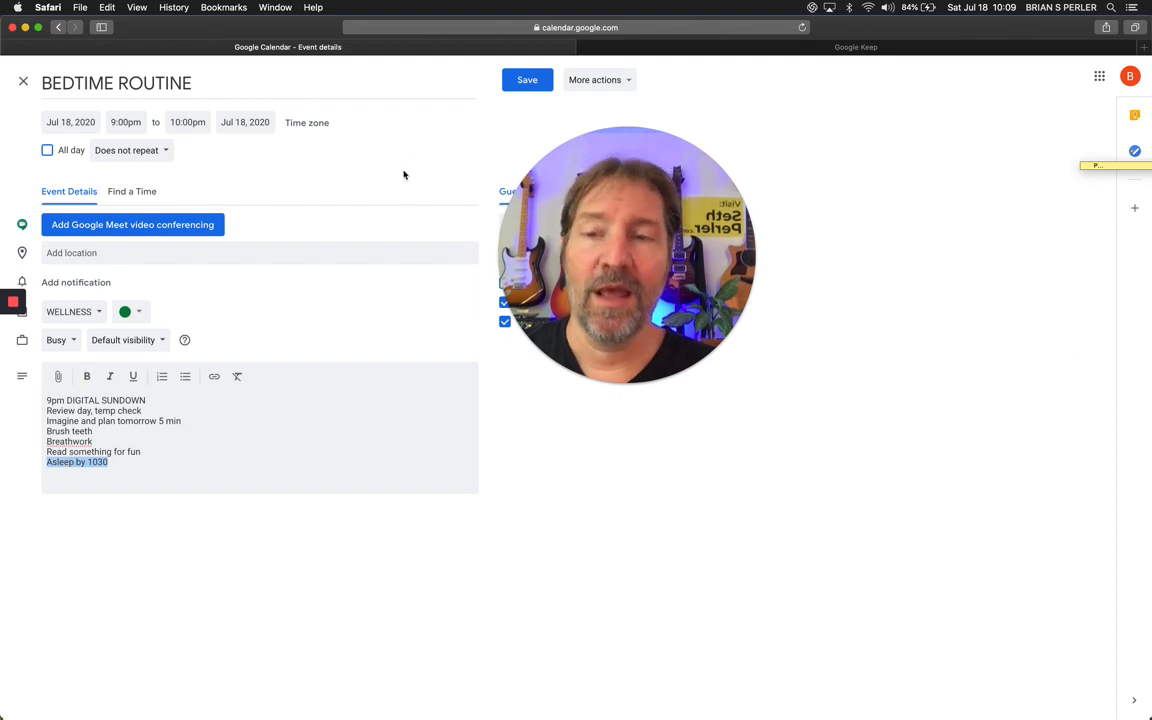
pyautogui.click(24, 80)
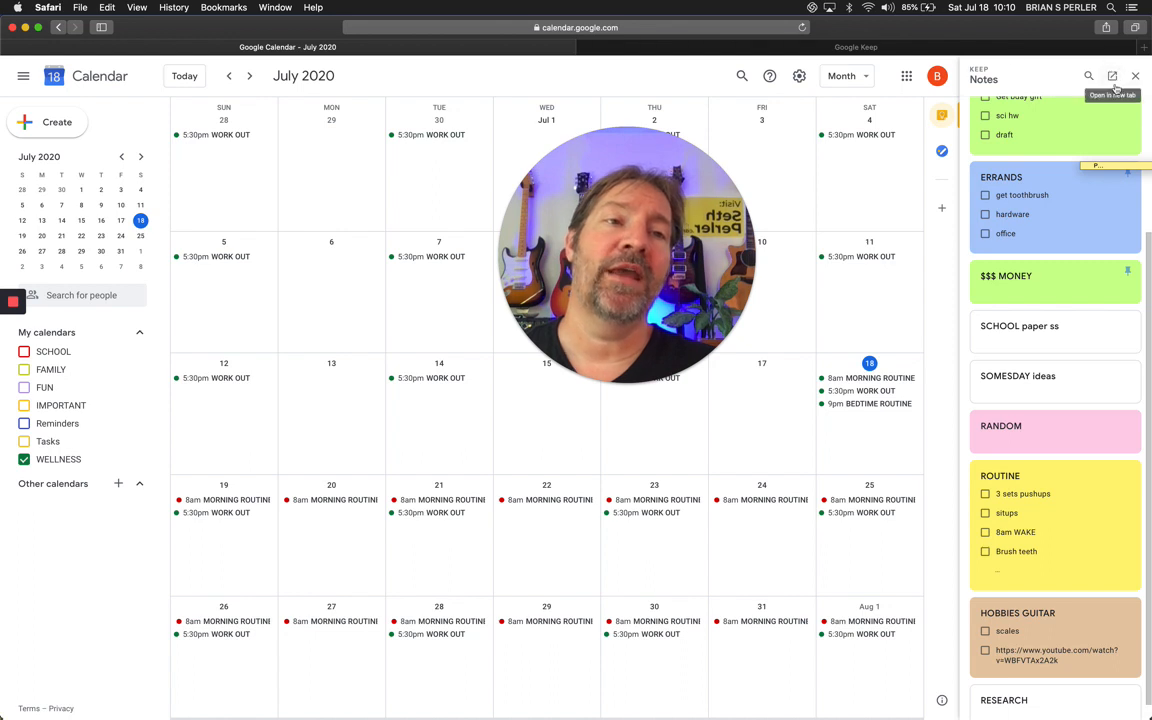
pyautogui.moveTo(990, 52)
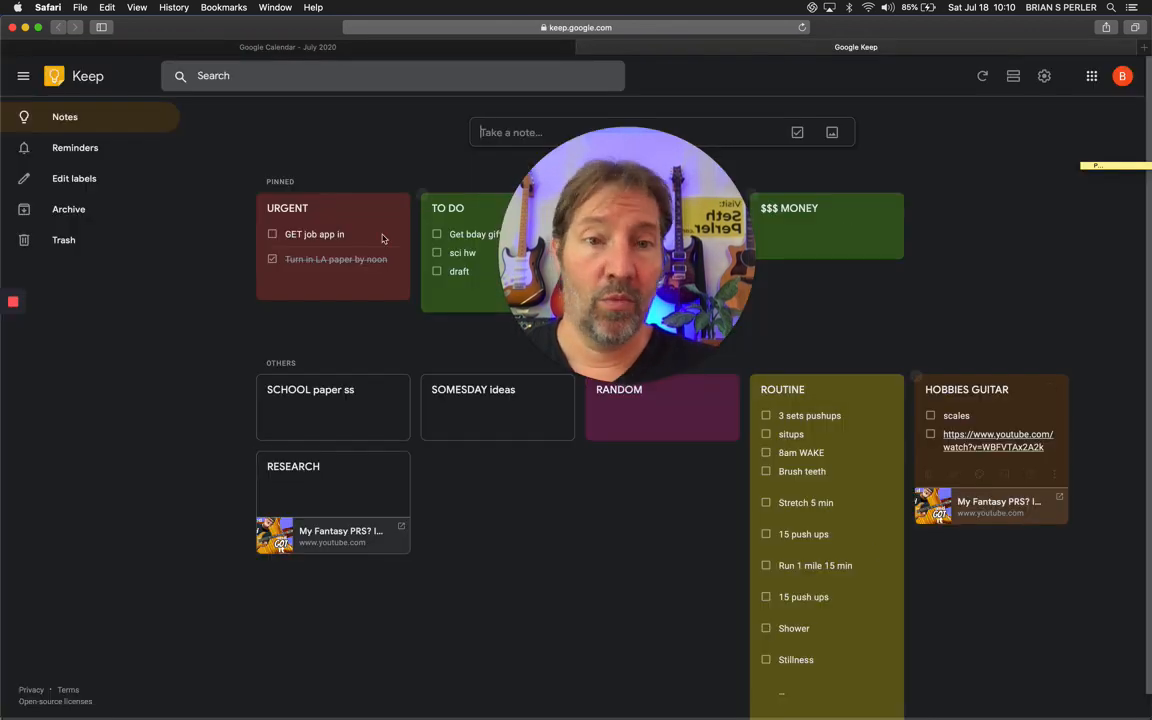
pyautogui.moveTo(580, 526)
pyautogui.write('MO')
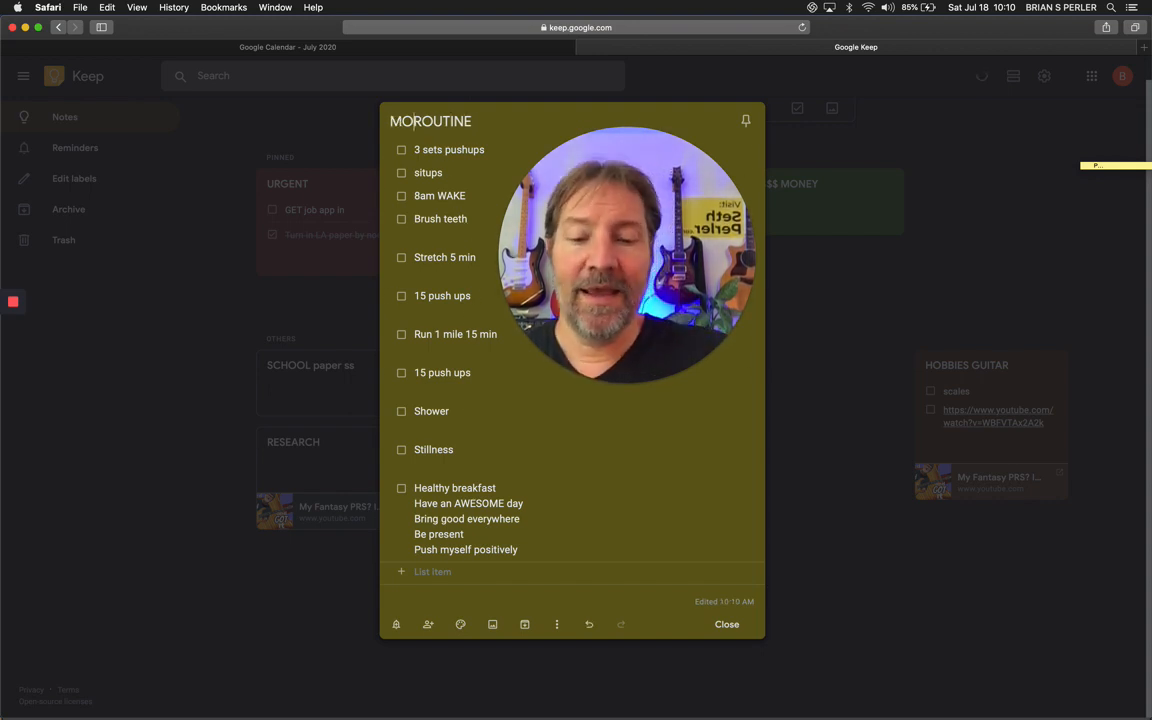
# Finish the MORNING ROUTINE title and tick pushups, situps, 8am WAKE and Stretch 5 min
pyautogui.write('NING')
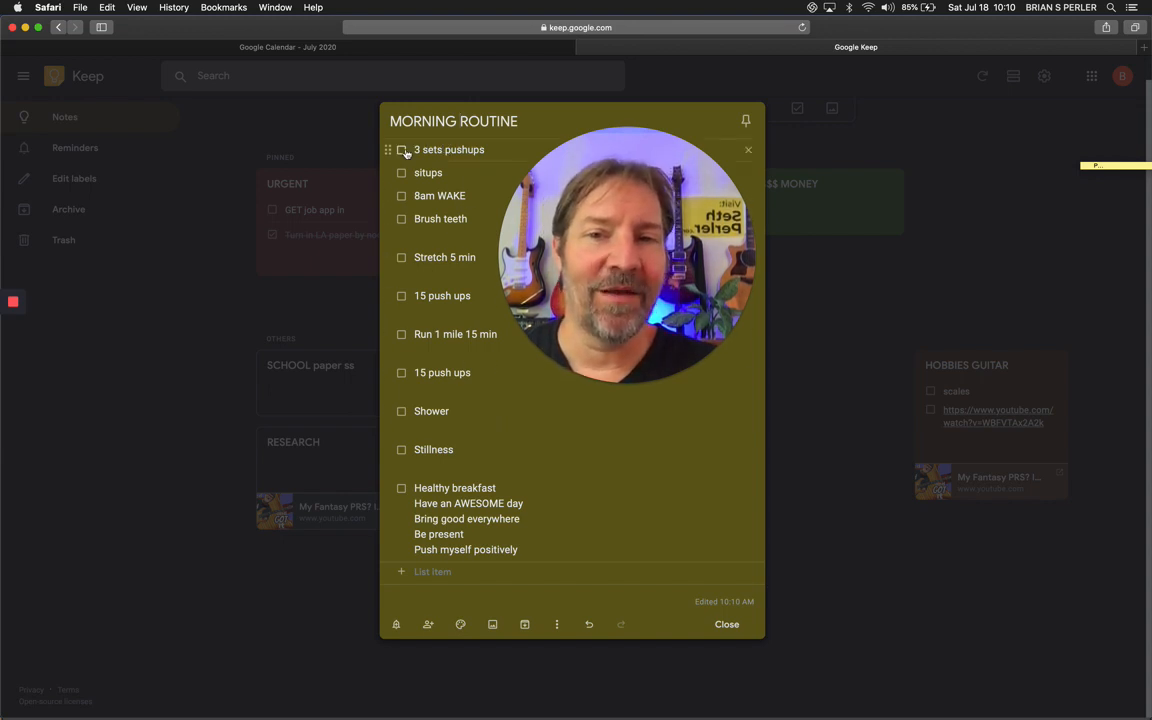
pyautogui.click(400, 172)
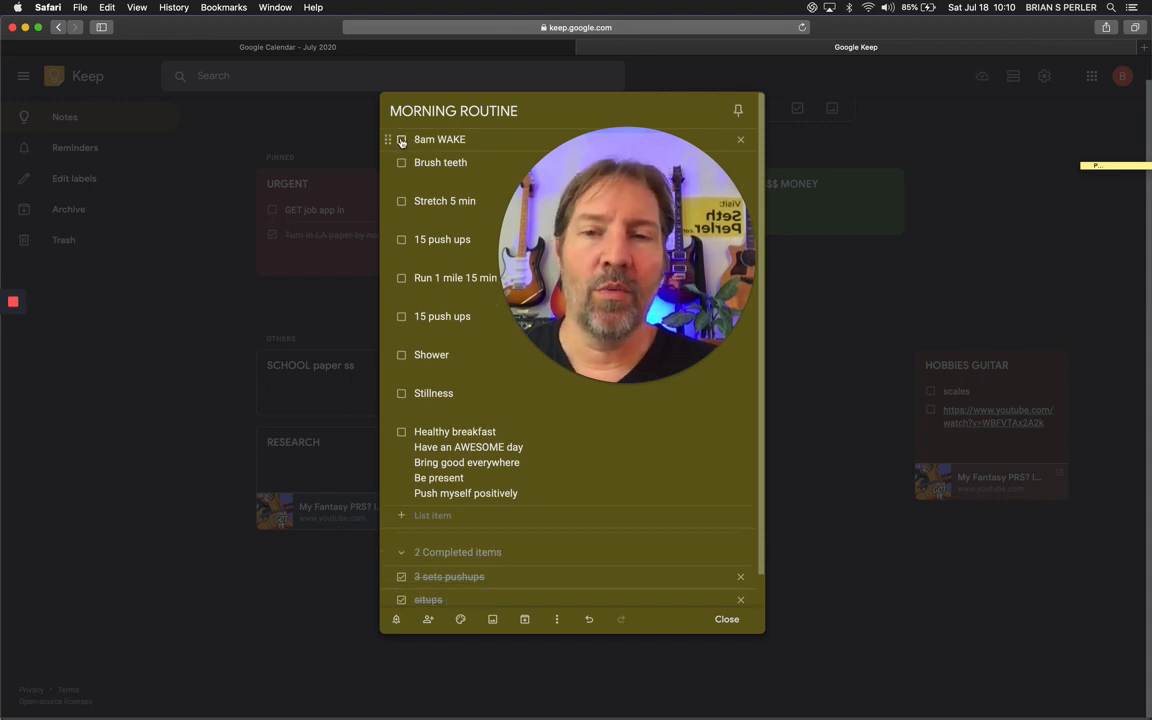
pyautogui.click(400, 140)
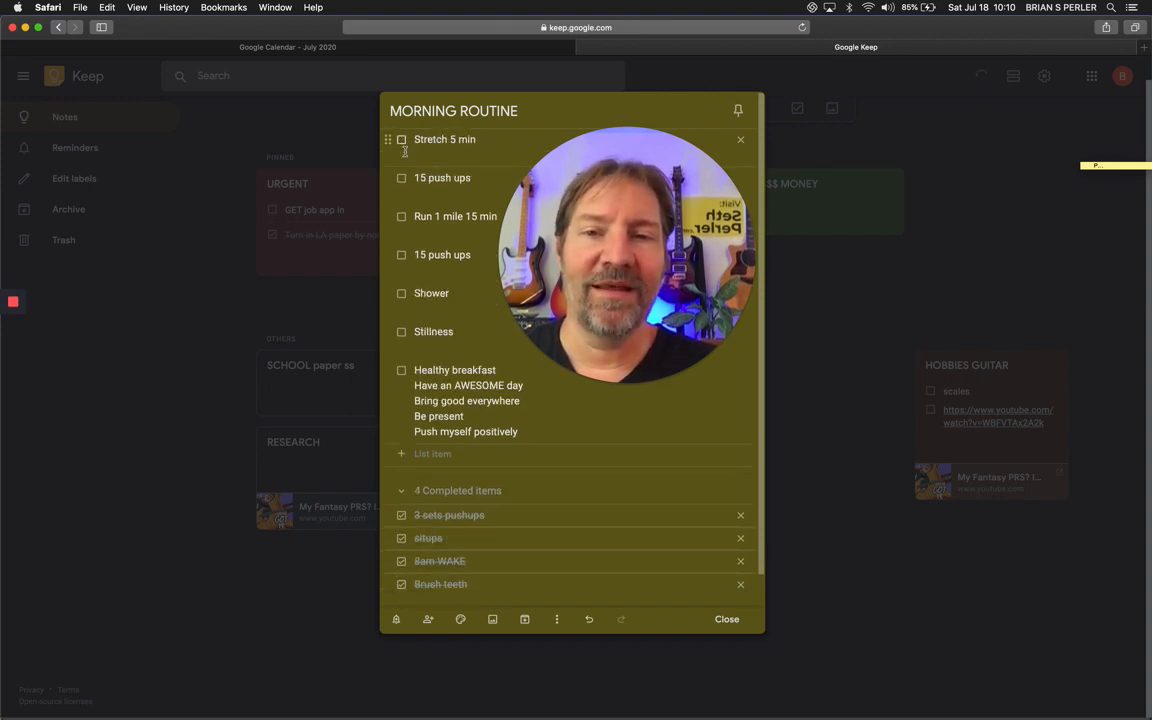
pyautogui.click(400, 140)
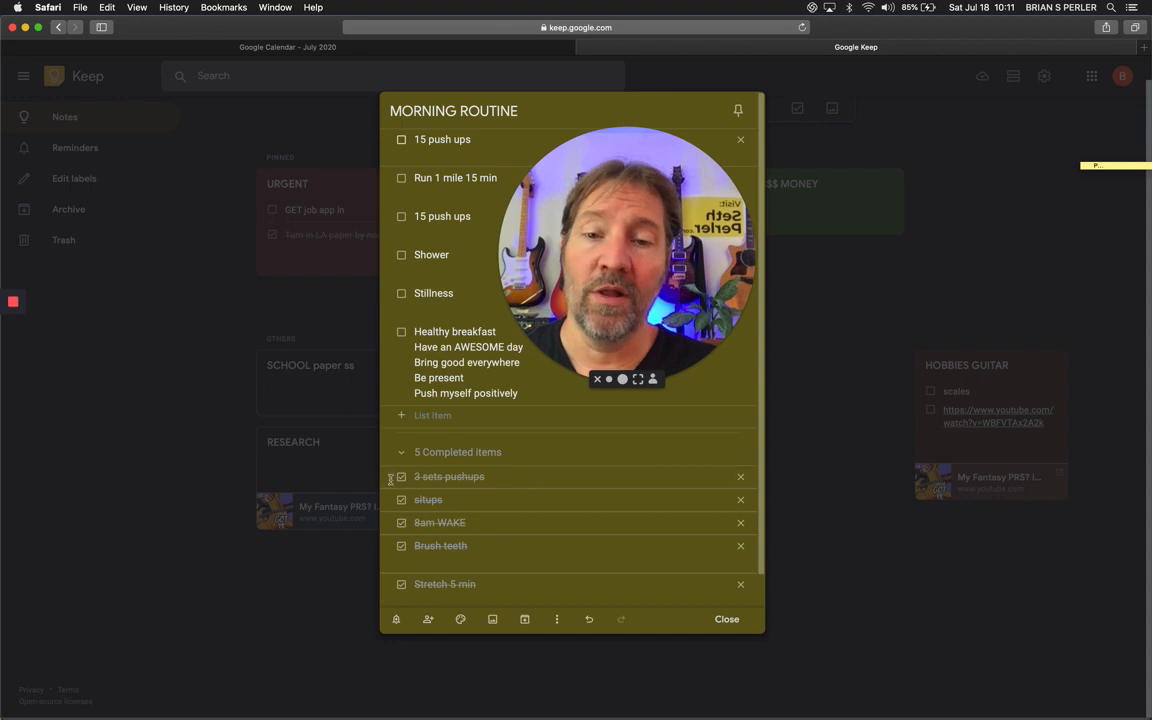
# Untick all completed checklist items and close the MORNING ROUTINE note
pyautogui.click(400, 476)
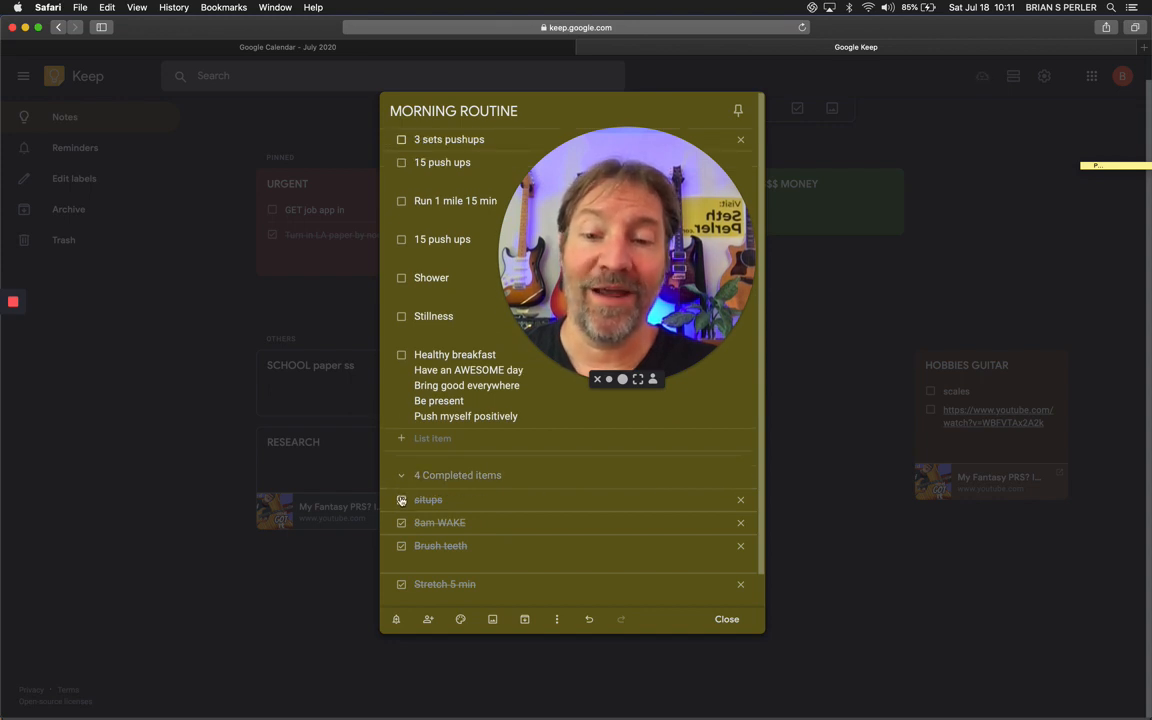
pyautogui.click(402, 500)
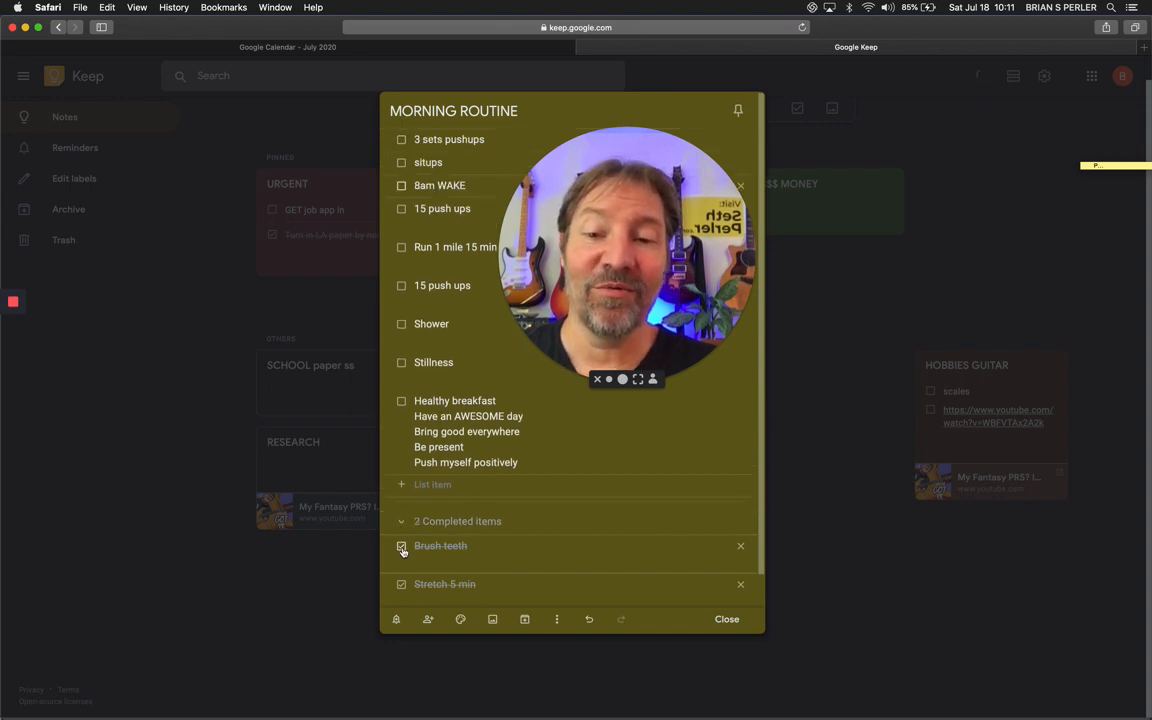
pyautogui.click(400, 546)
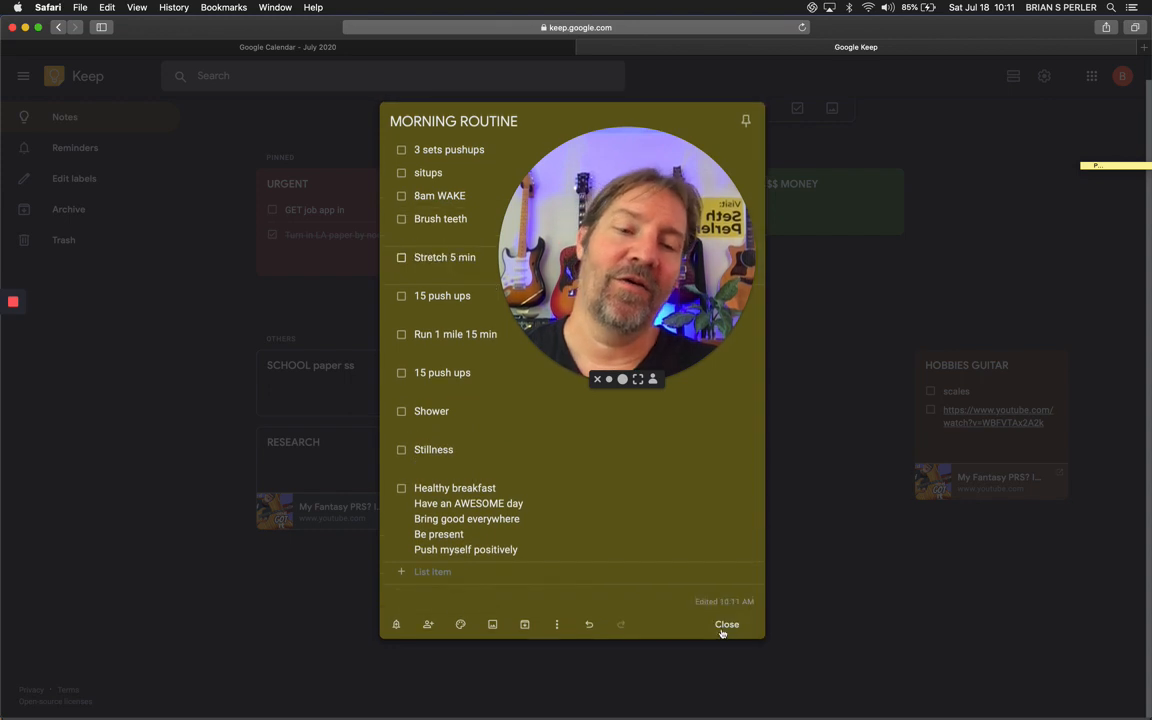
pyautogui.click(726, 624)
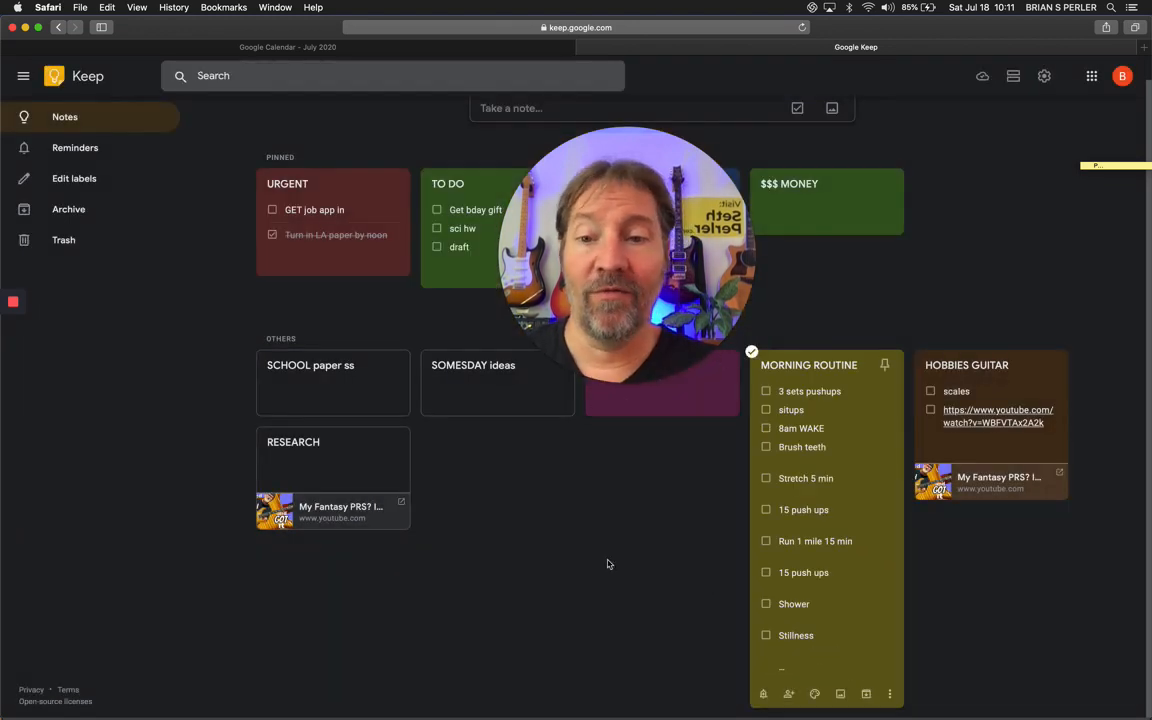